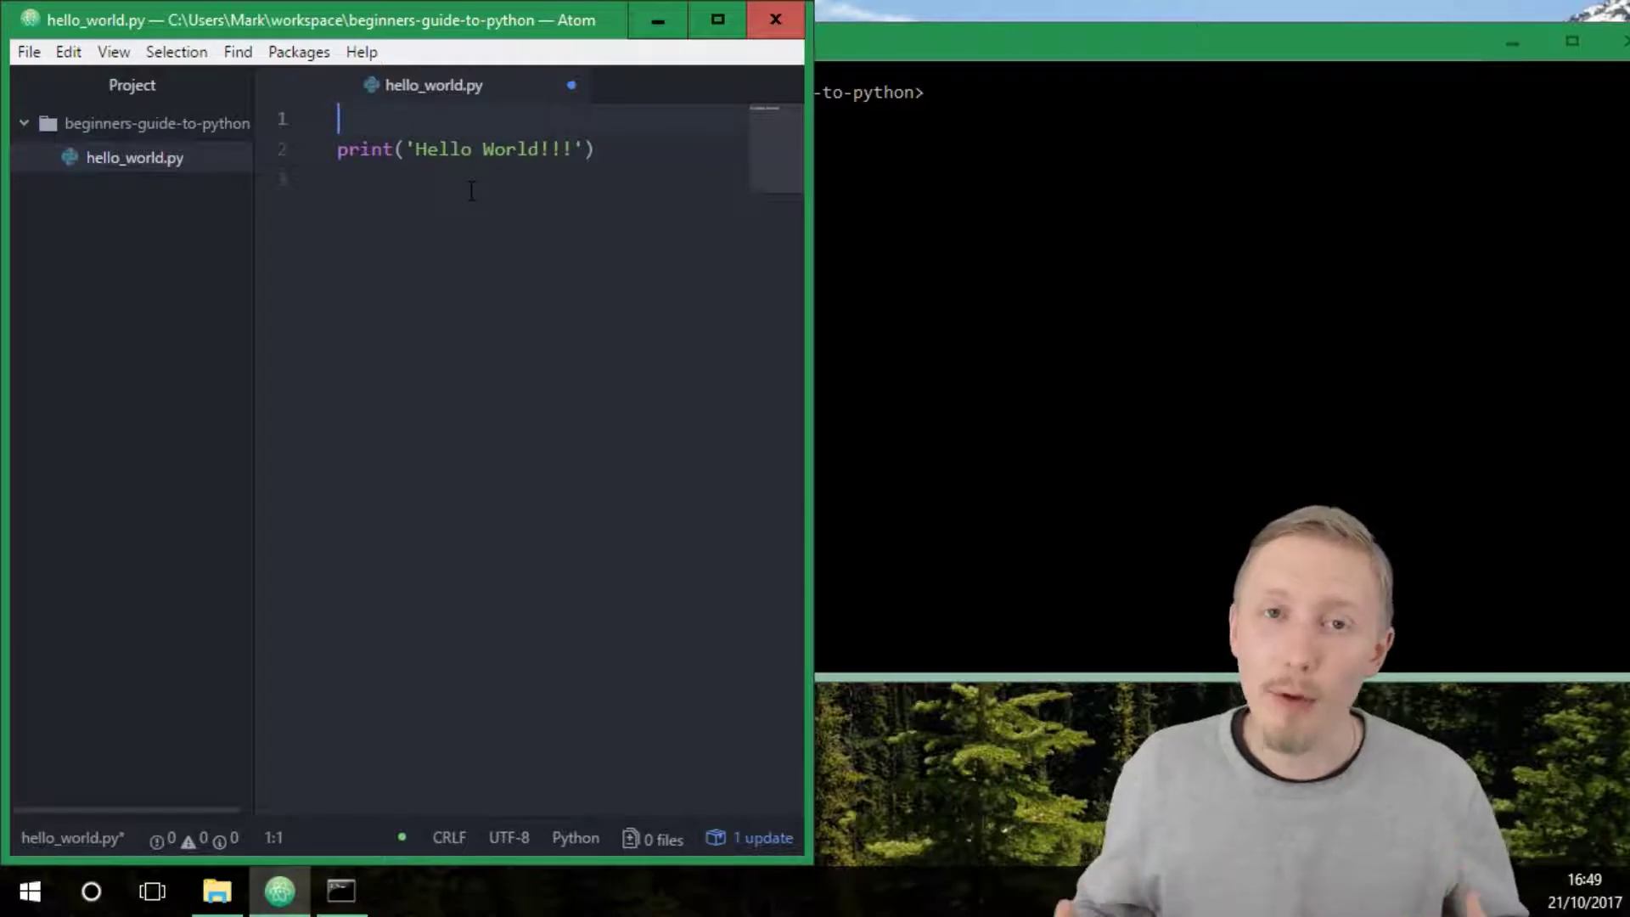
Step: Add the line my_variable = 'Test' above the print('Hello World!!!') statement
text(my)
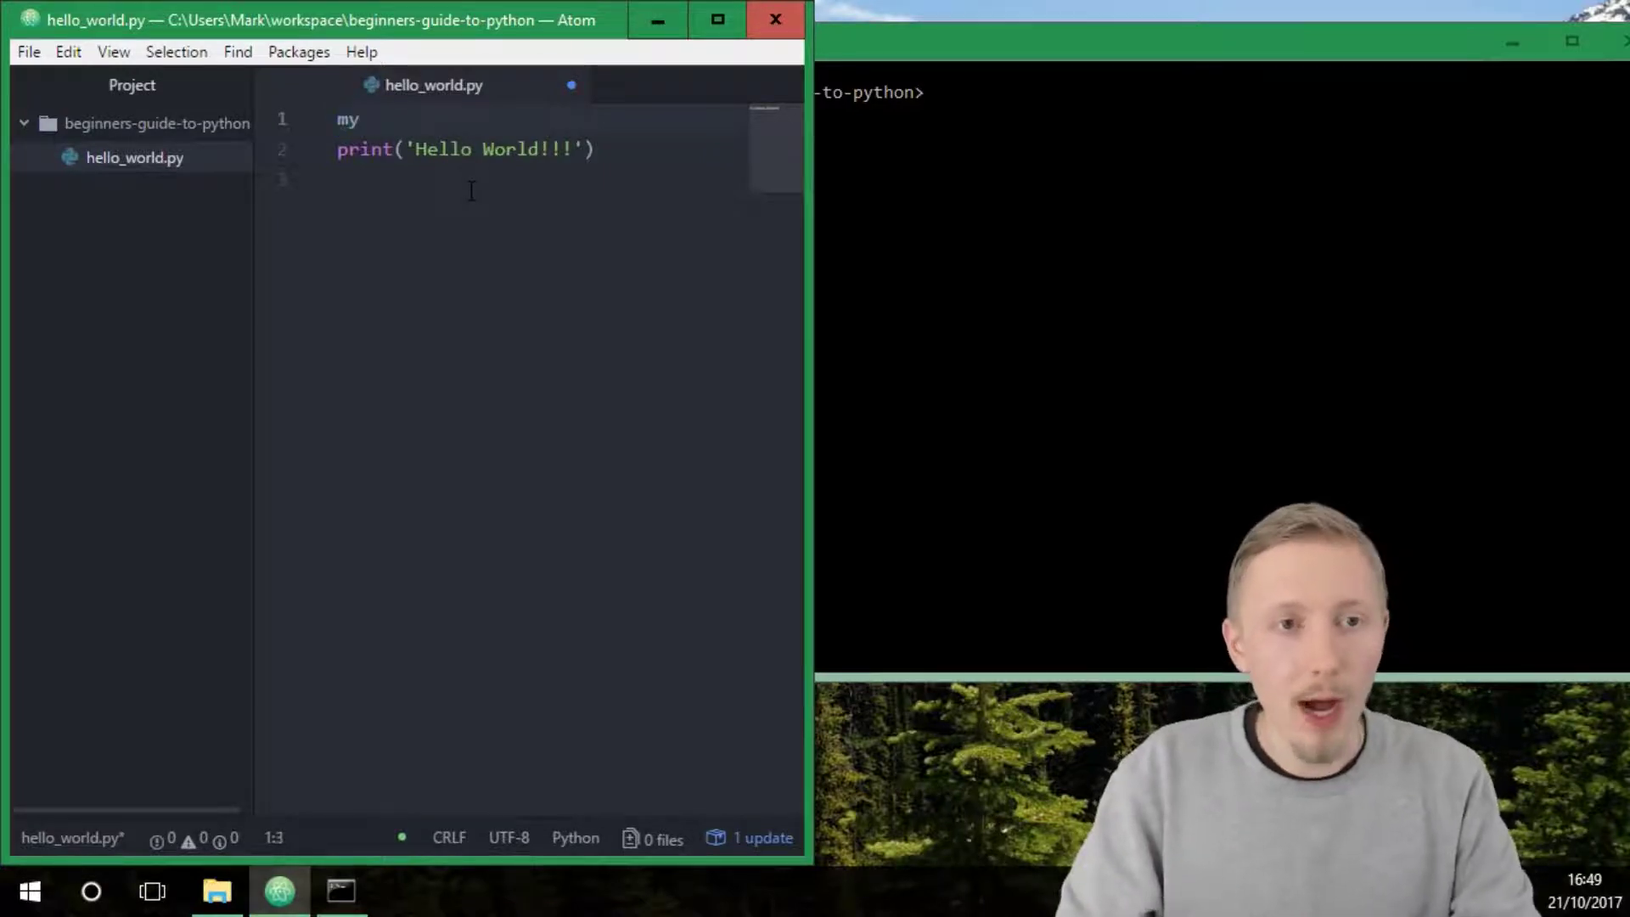
text(_variable =)
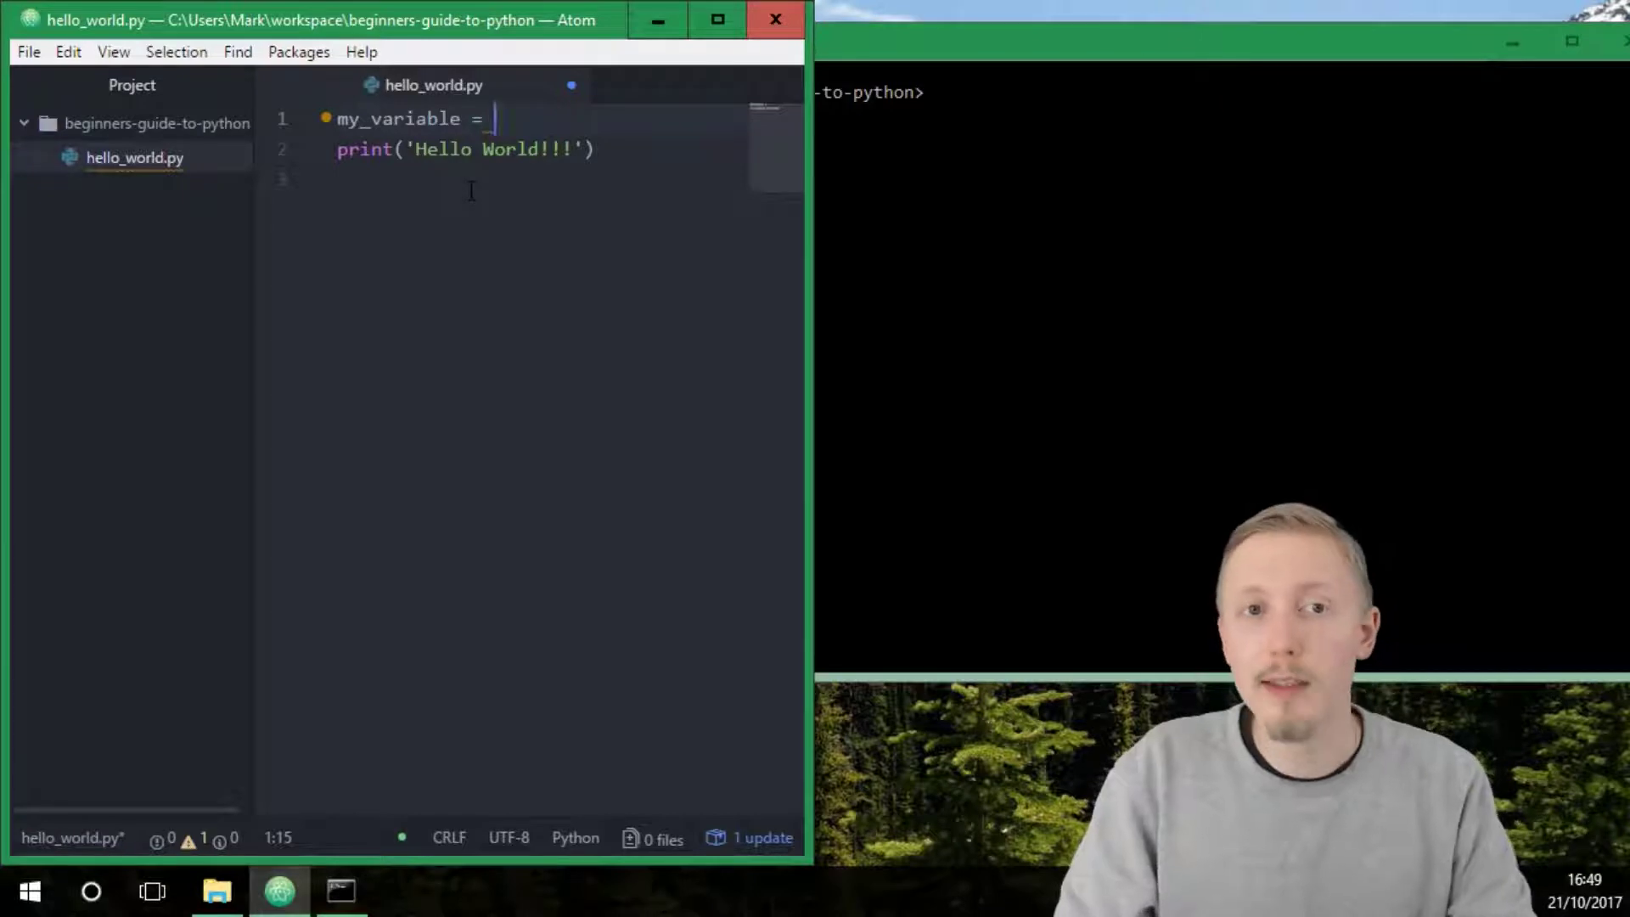
text('')
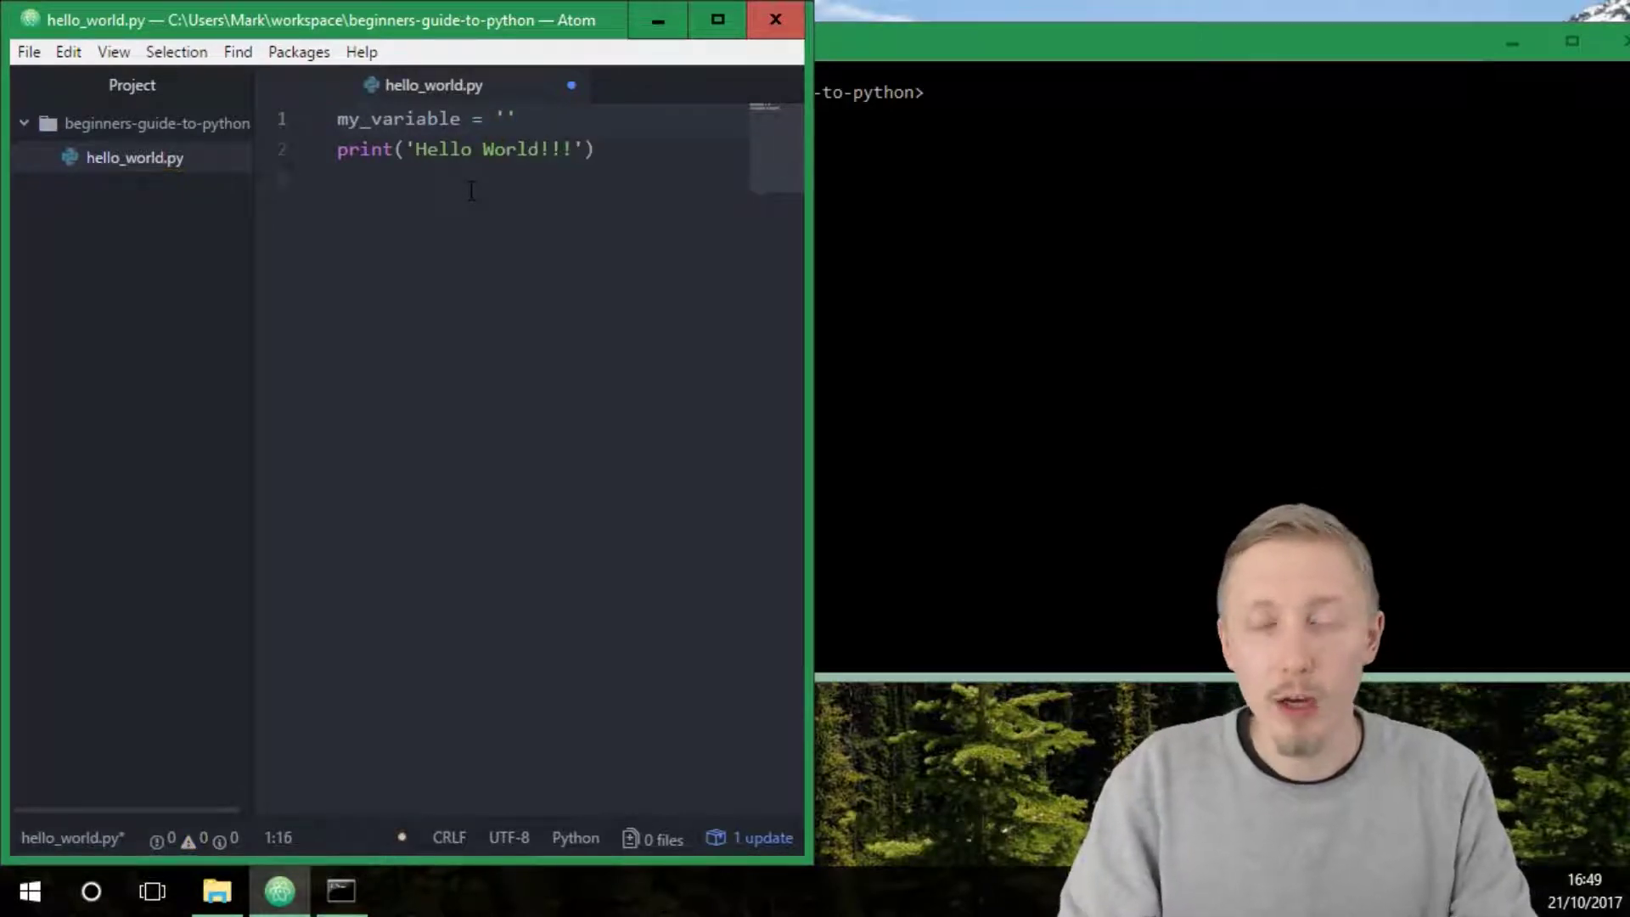
text(Test)
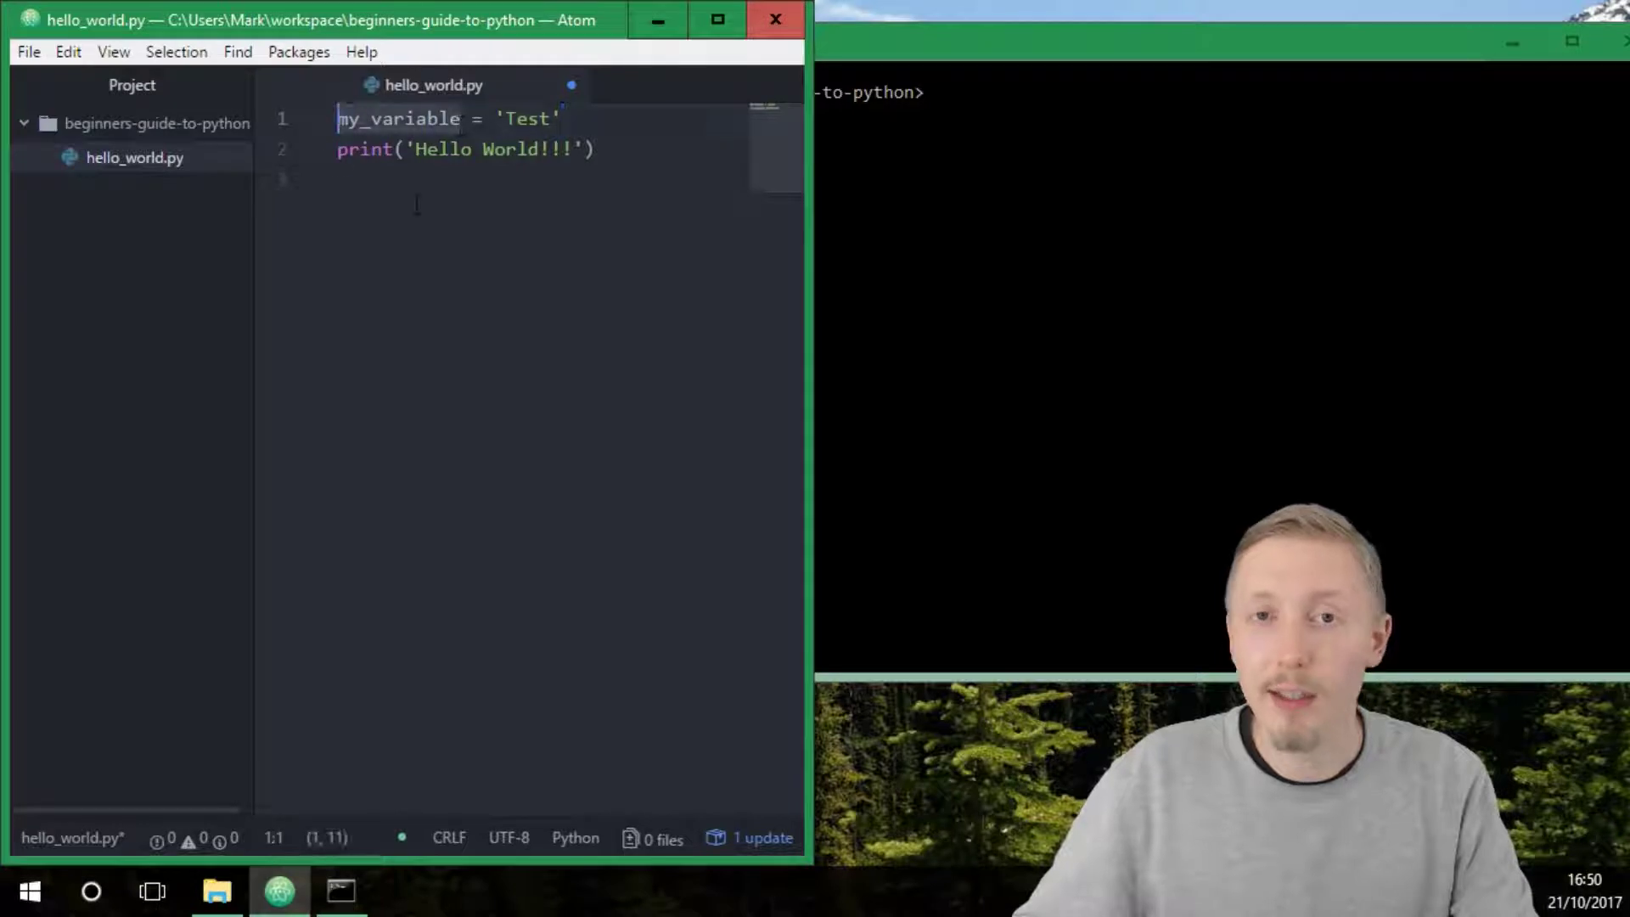
double_click(398, 119)
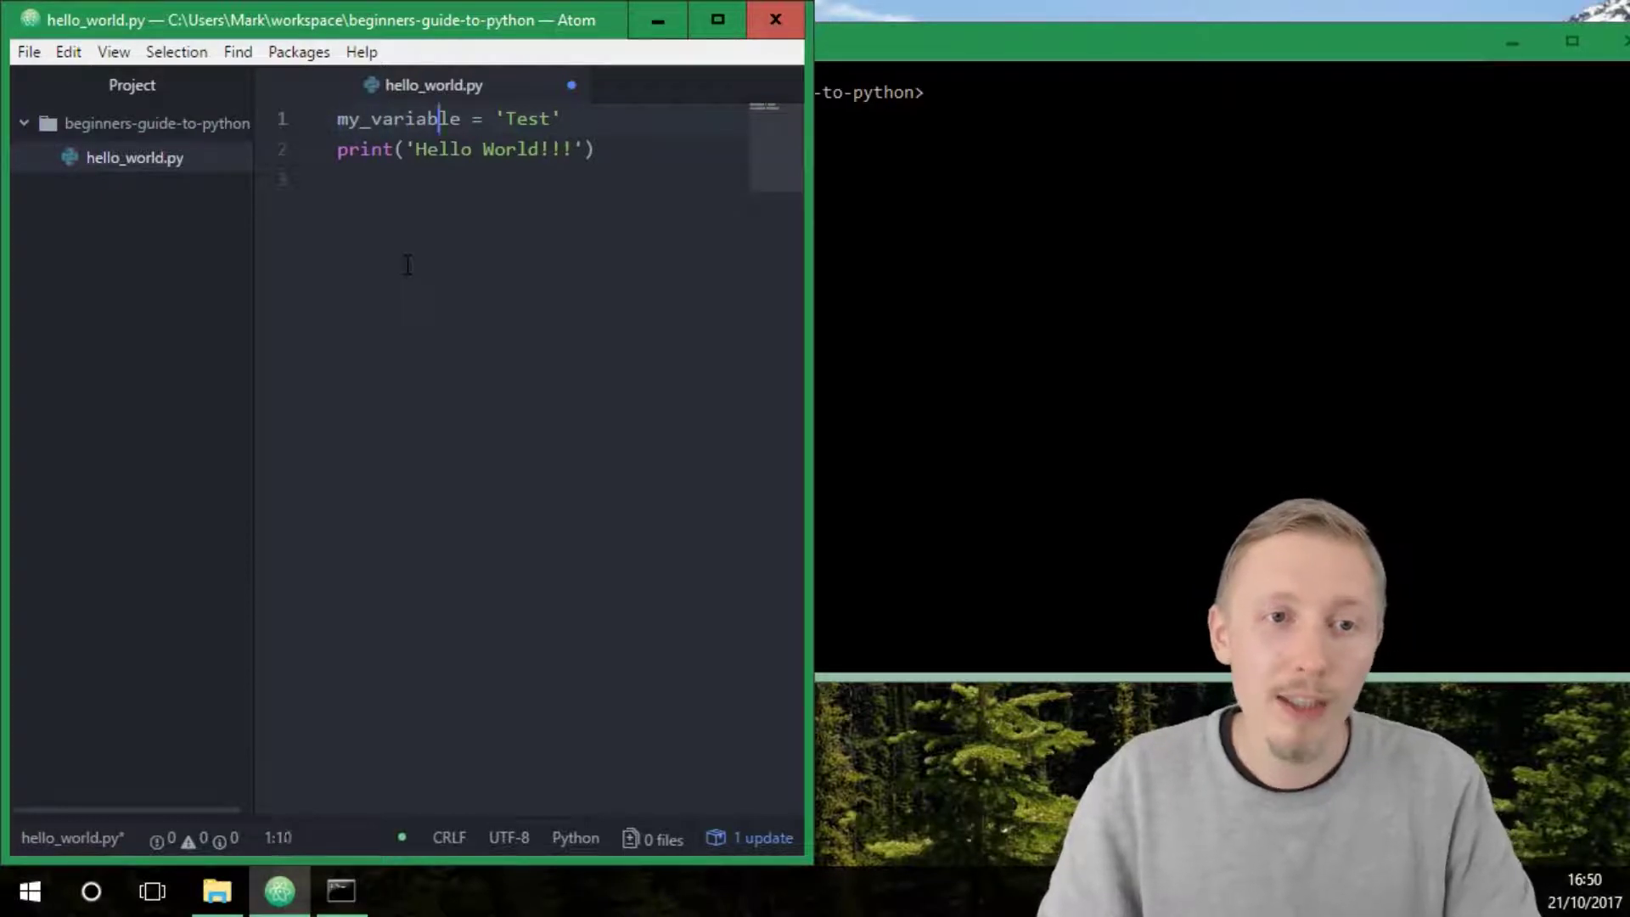
text(1)
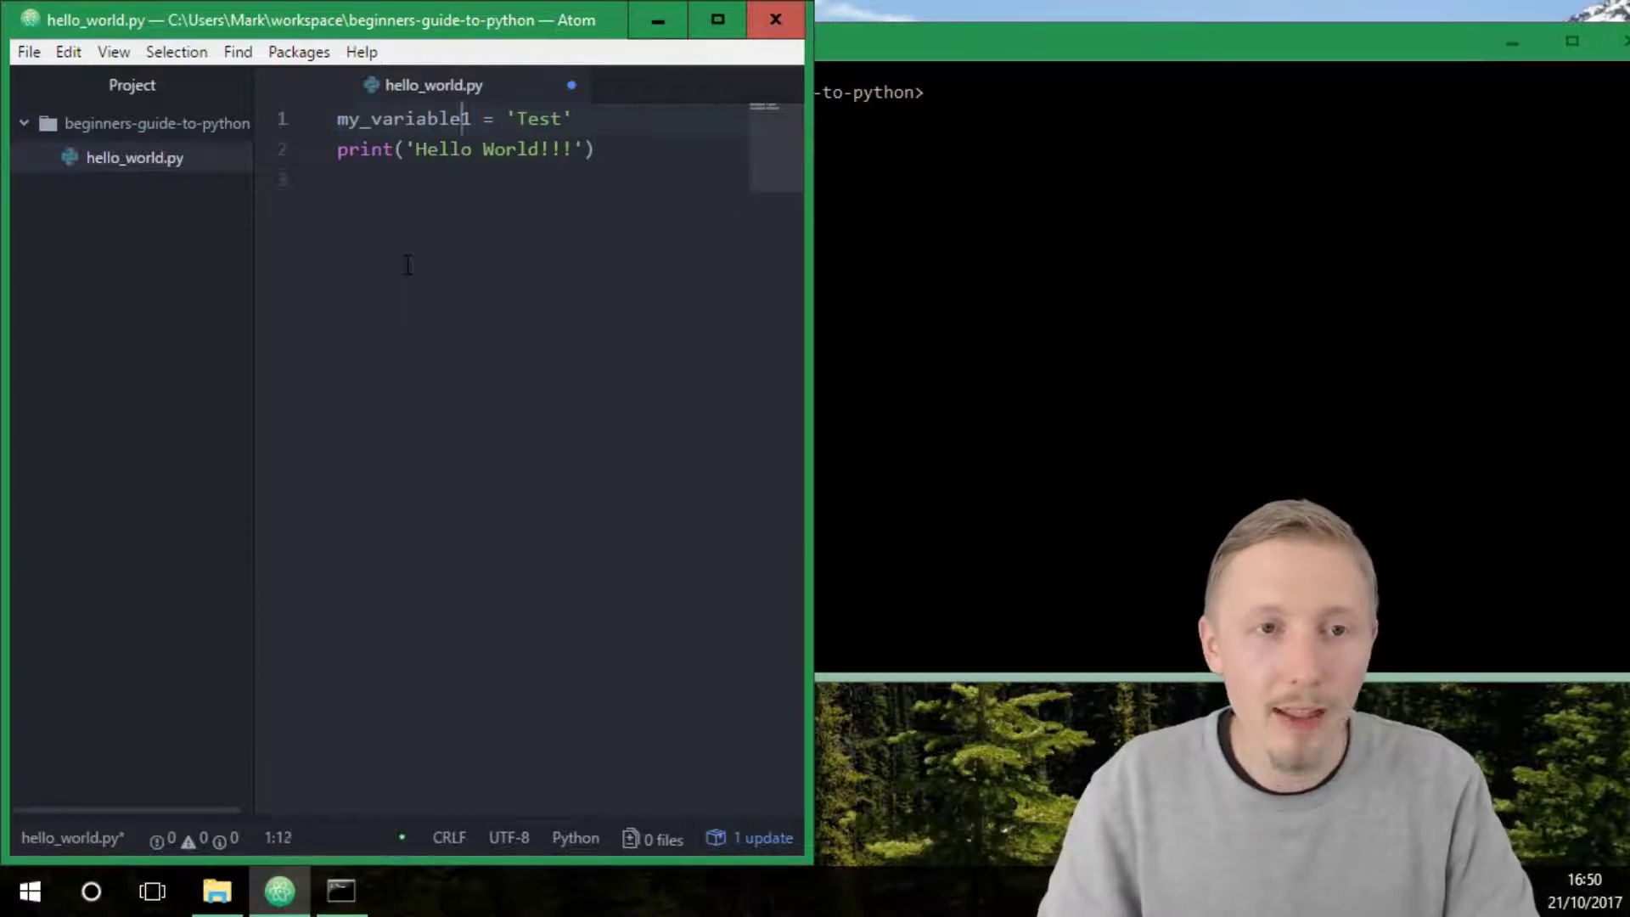
key(Backspace)
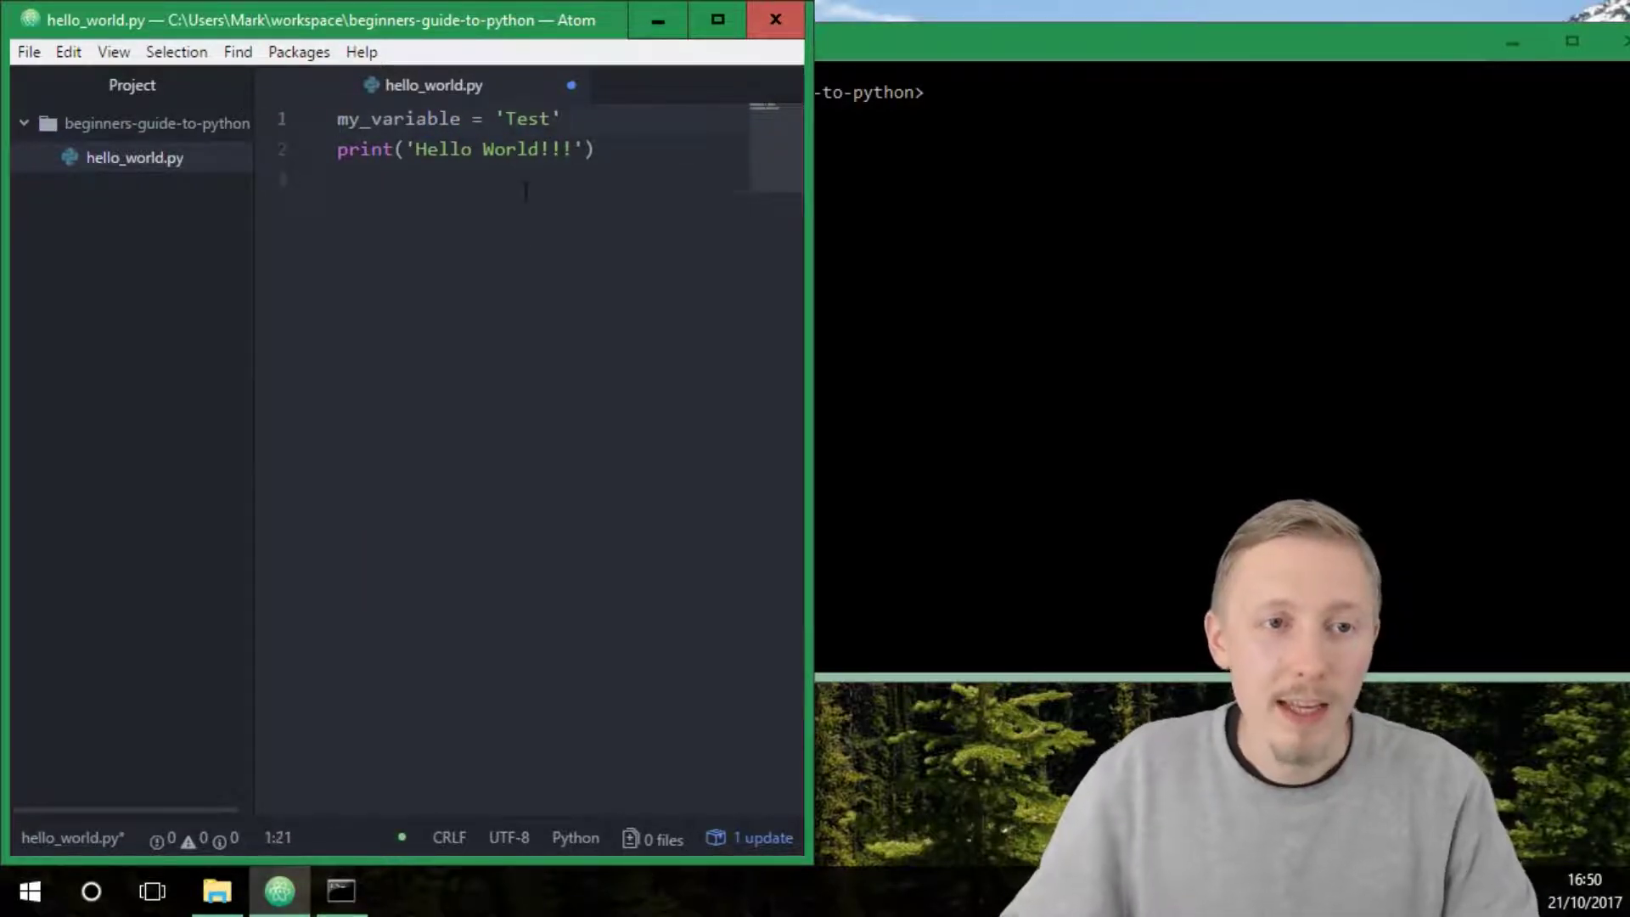
click(561, 118)
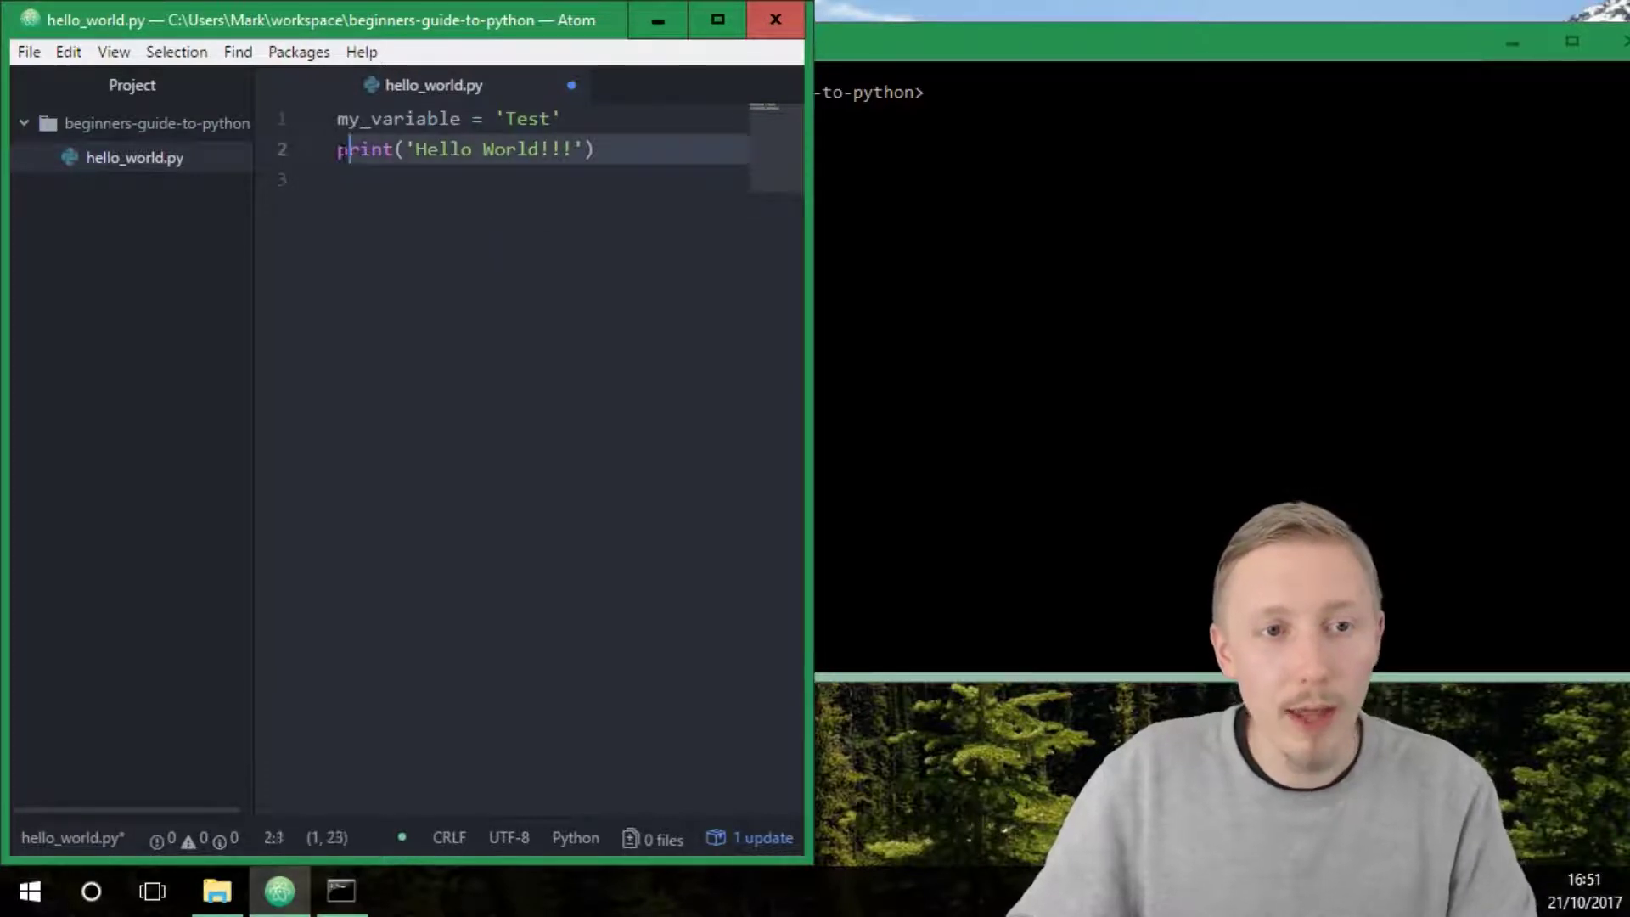
Step: Add a print('Hello World!!!') line, duplicate it and save the file
text(print('Hello World)
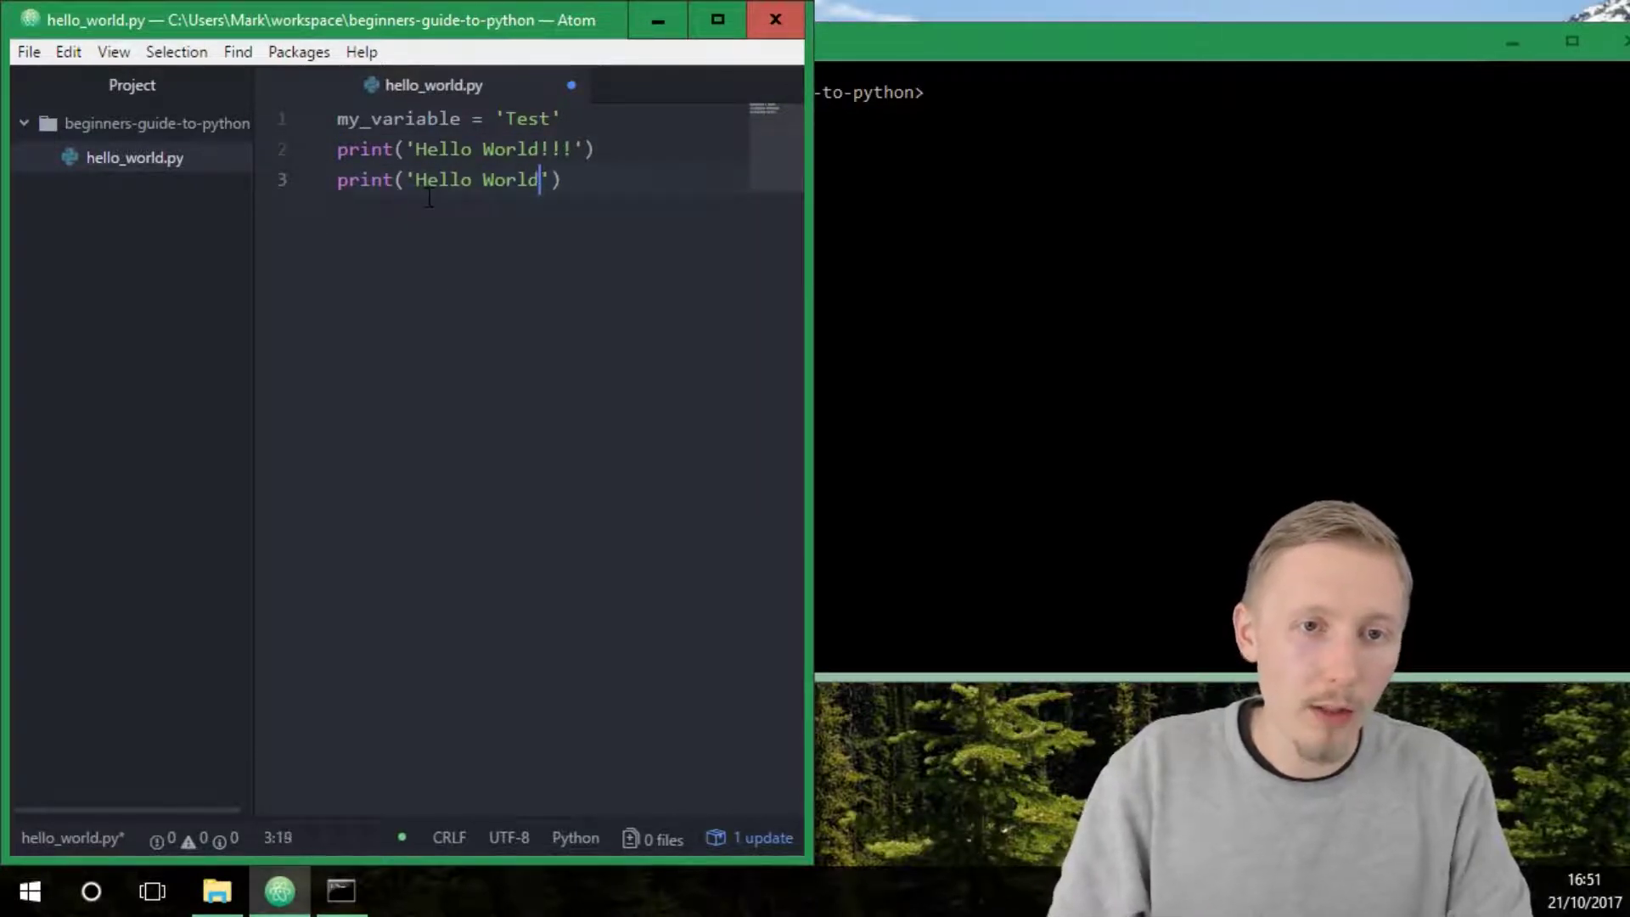
text(!!!)
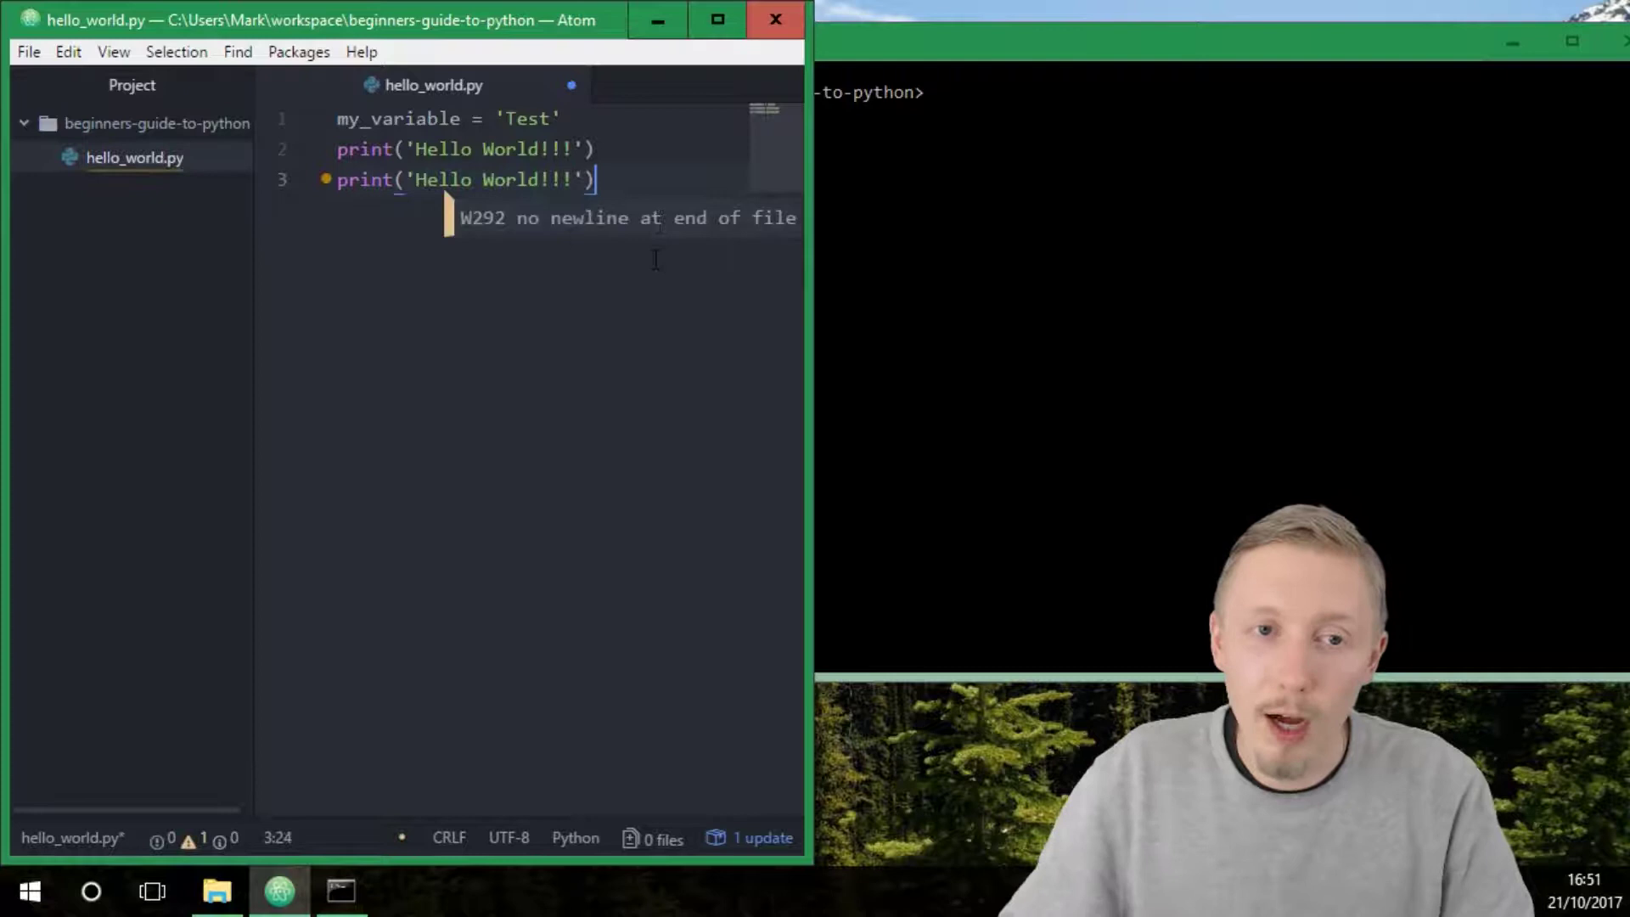
key(enter)
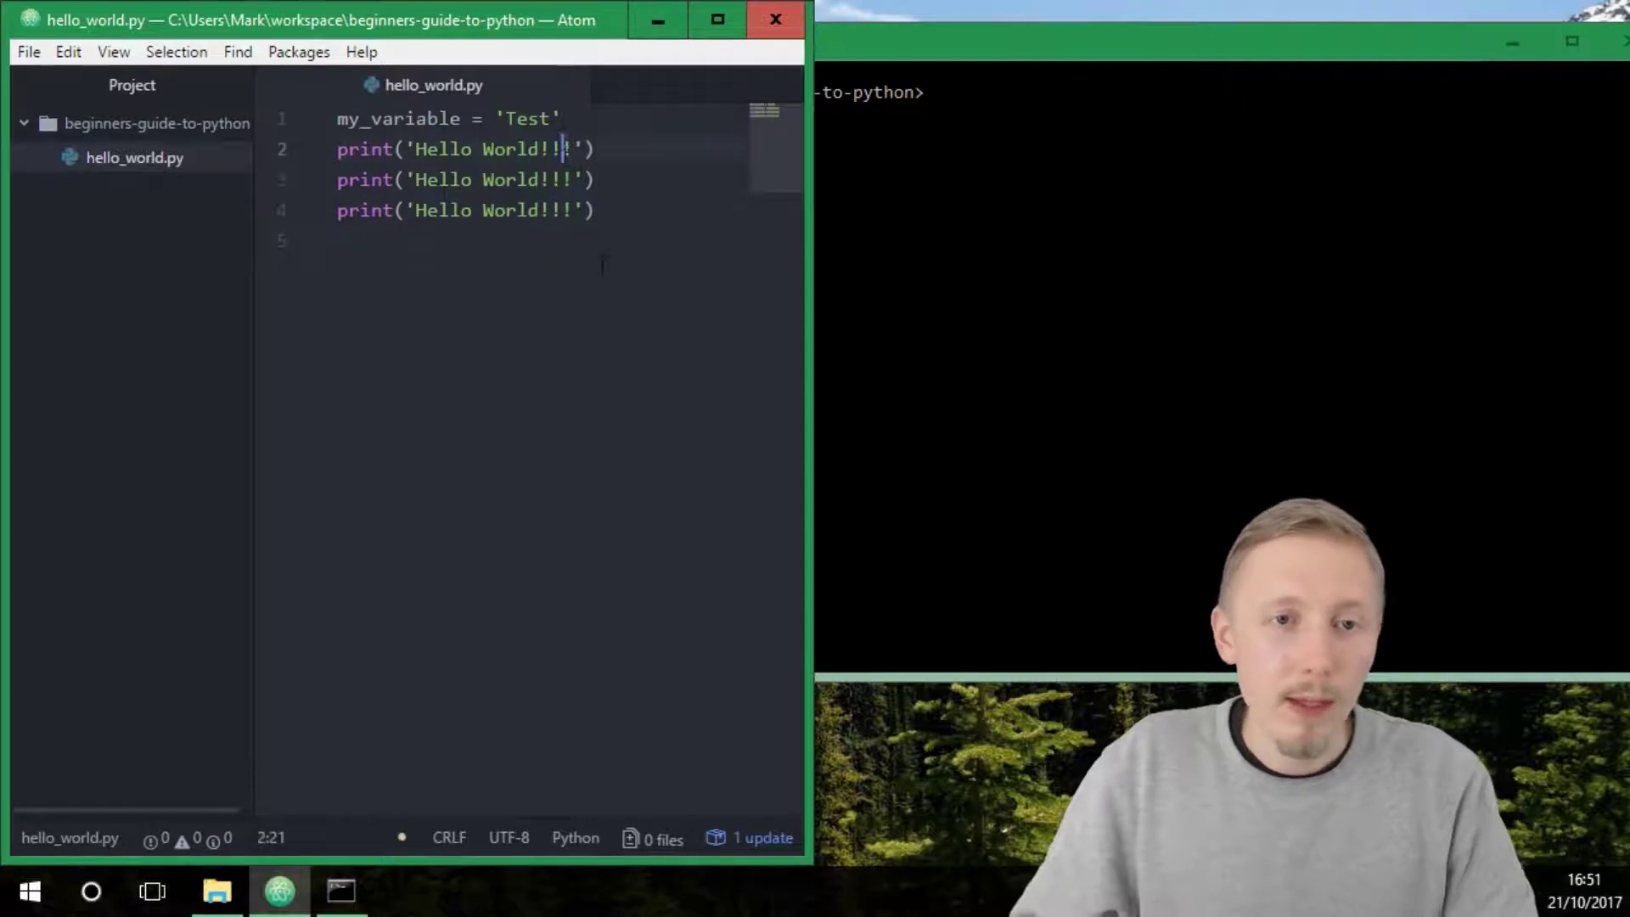
Step: Trim the extra exclamation marks so each print line outputs 'Hello World!'
key(Backspace)
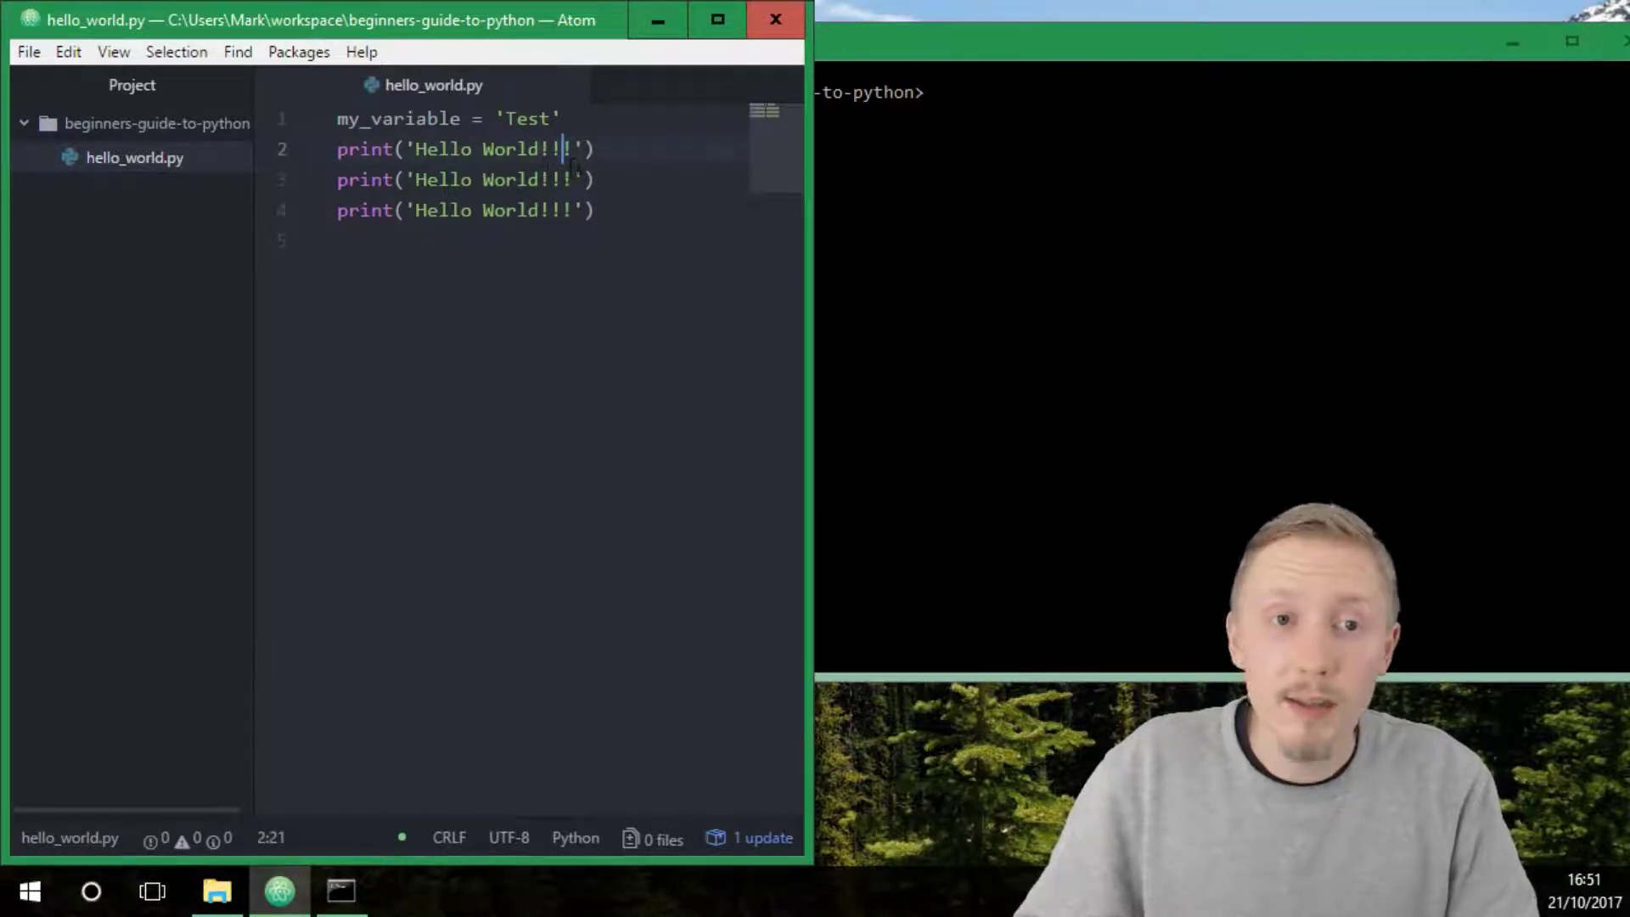
key(Backspace)
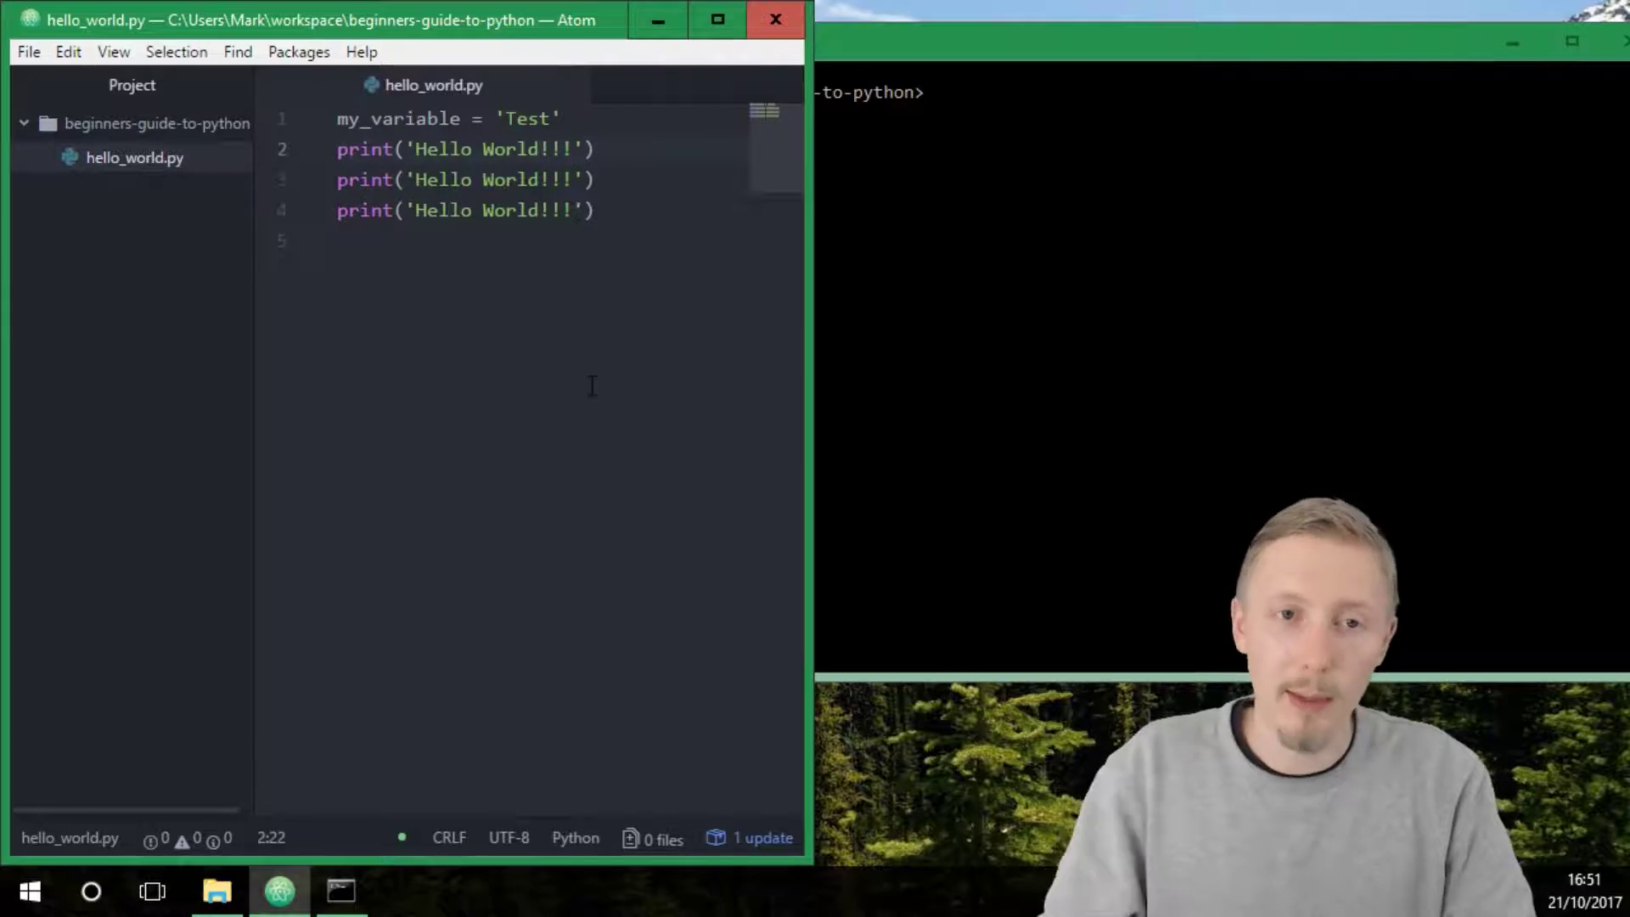
key(BackSpace)
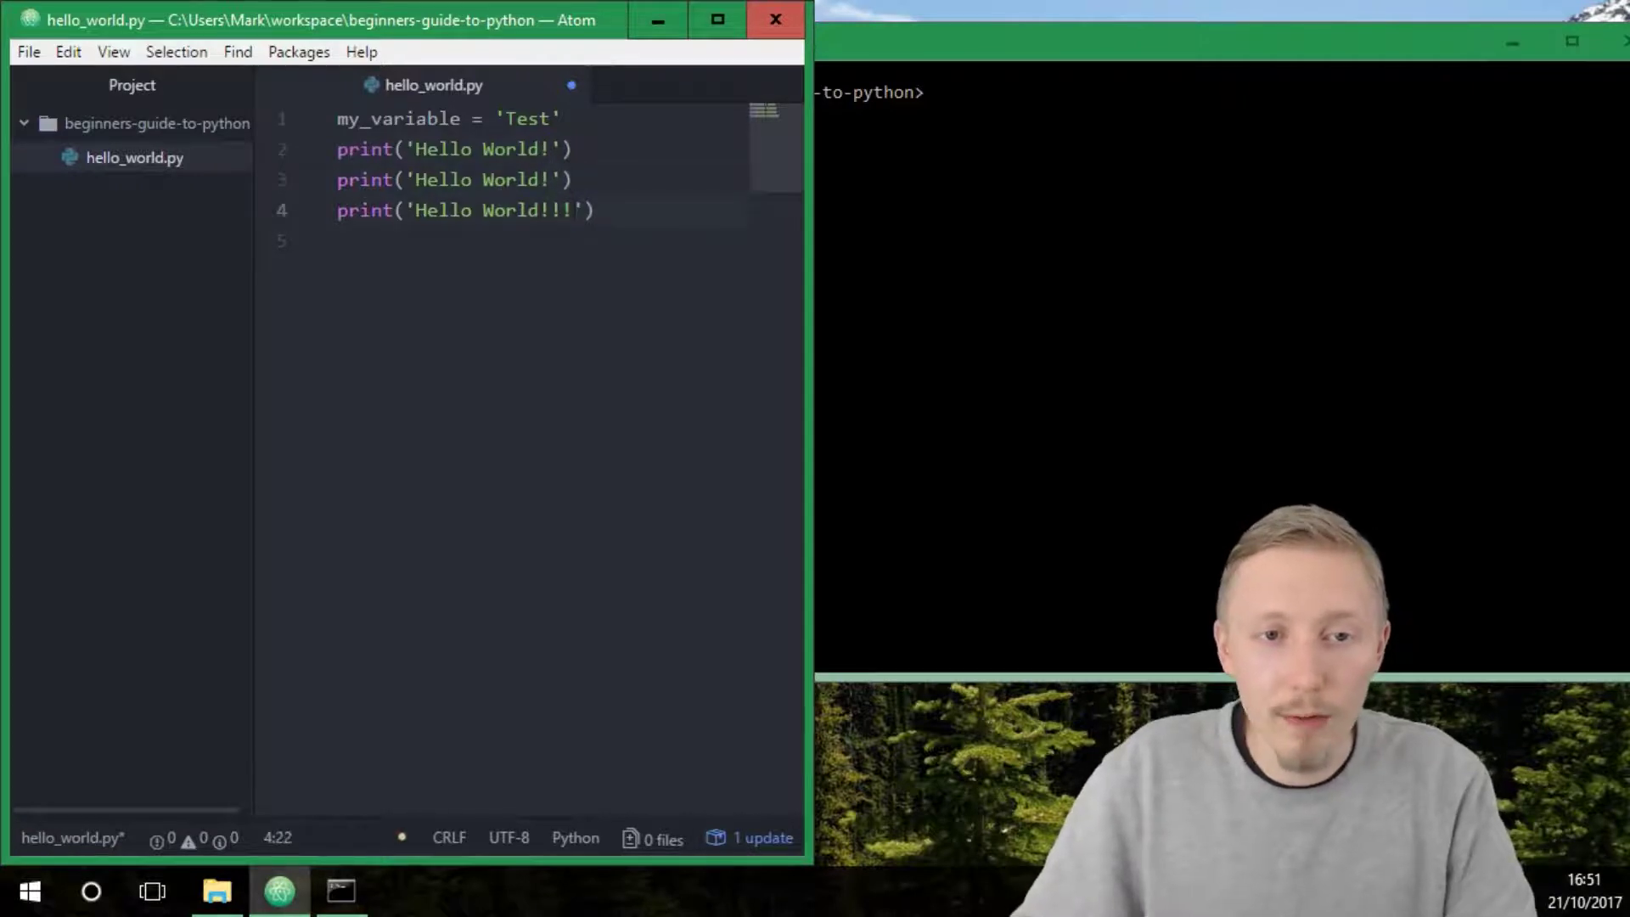
key(Backspace)
text(hello)
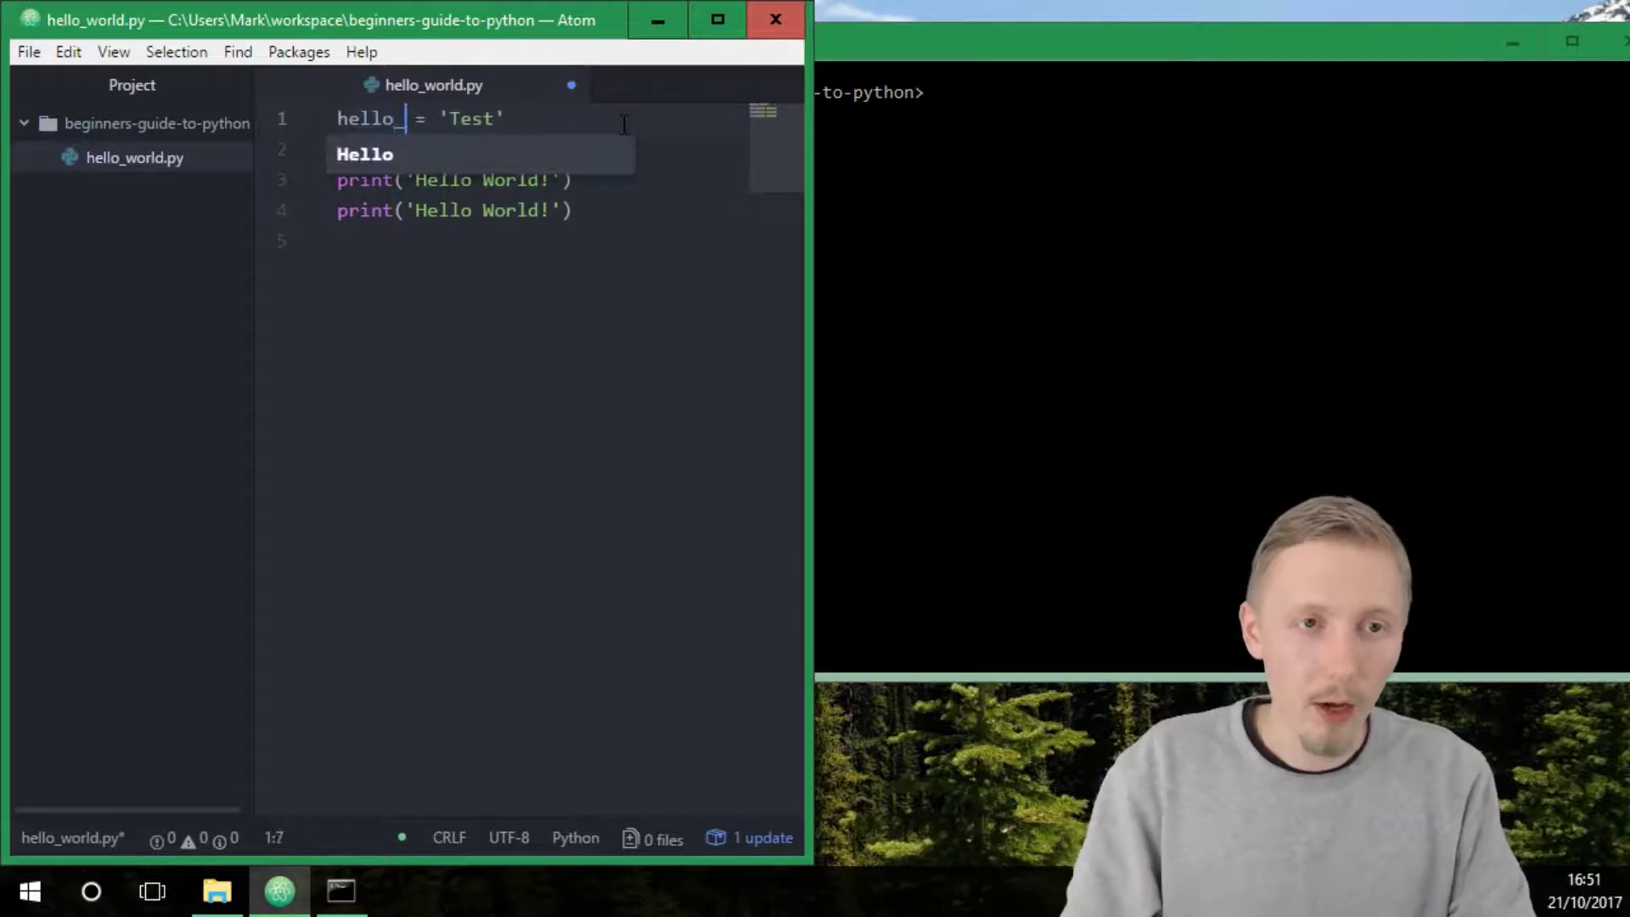
Step: Rename the variable to hello_world_text holding 'Hello World!' and print that variable
text(world_text)
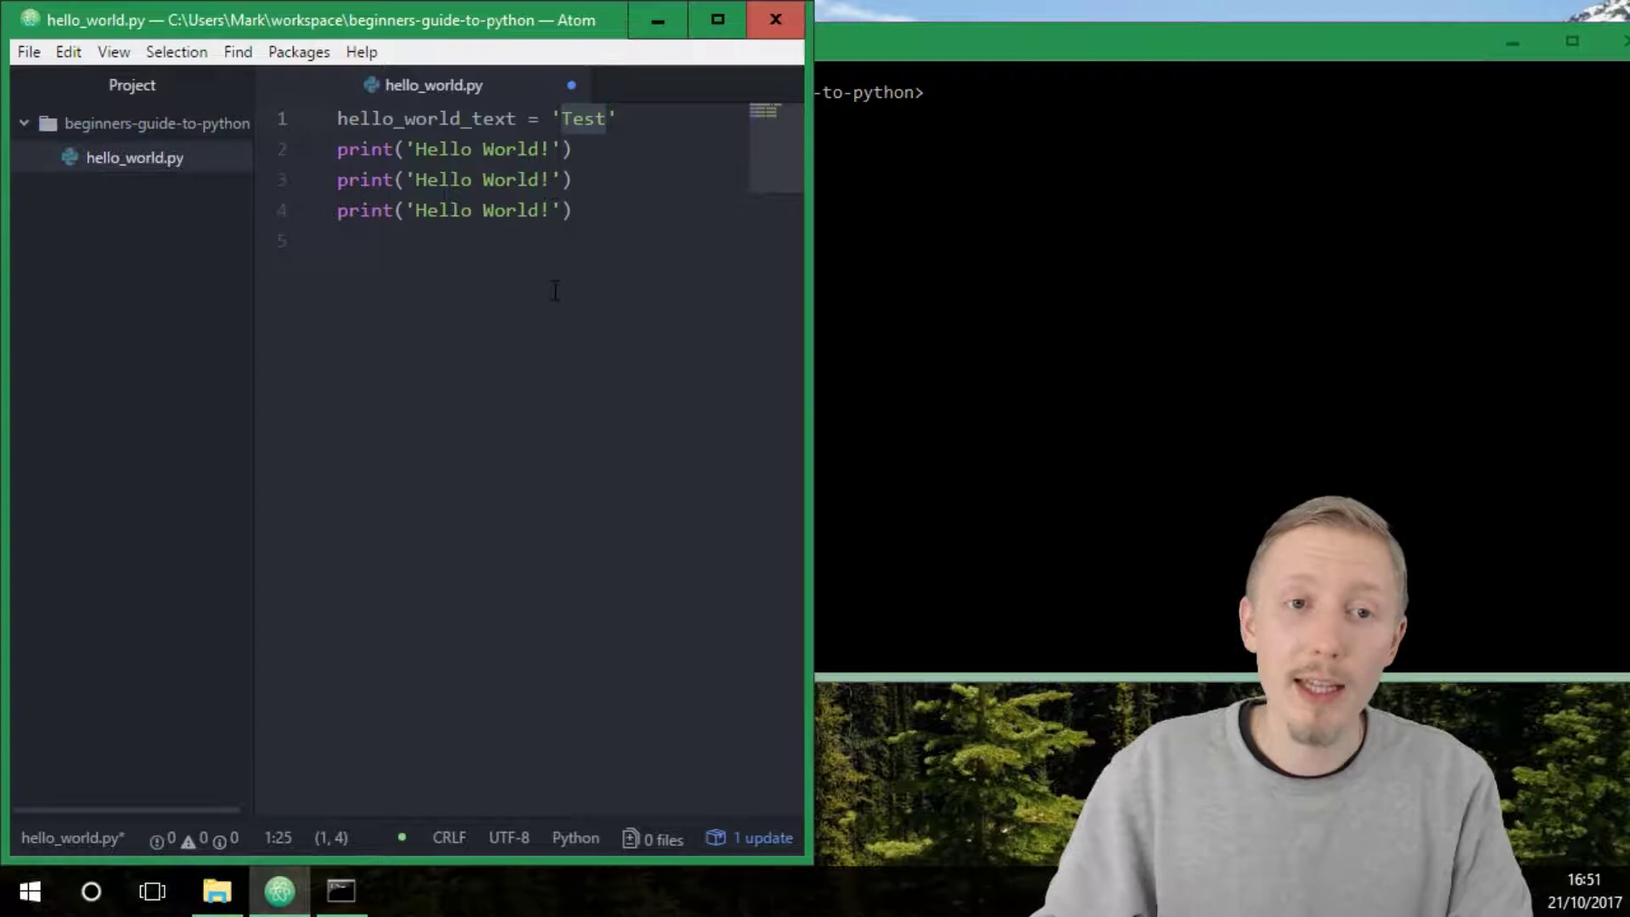
text(H)
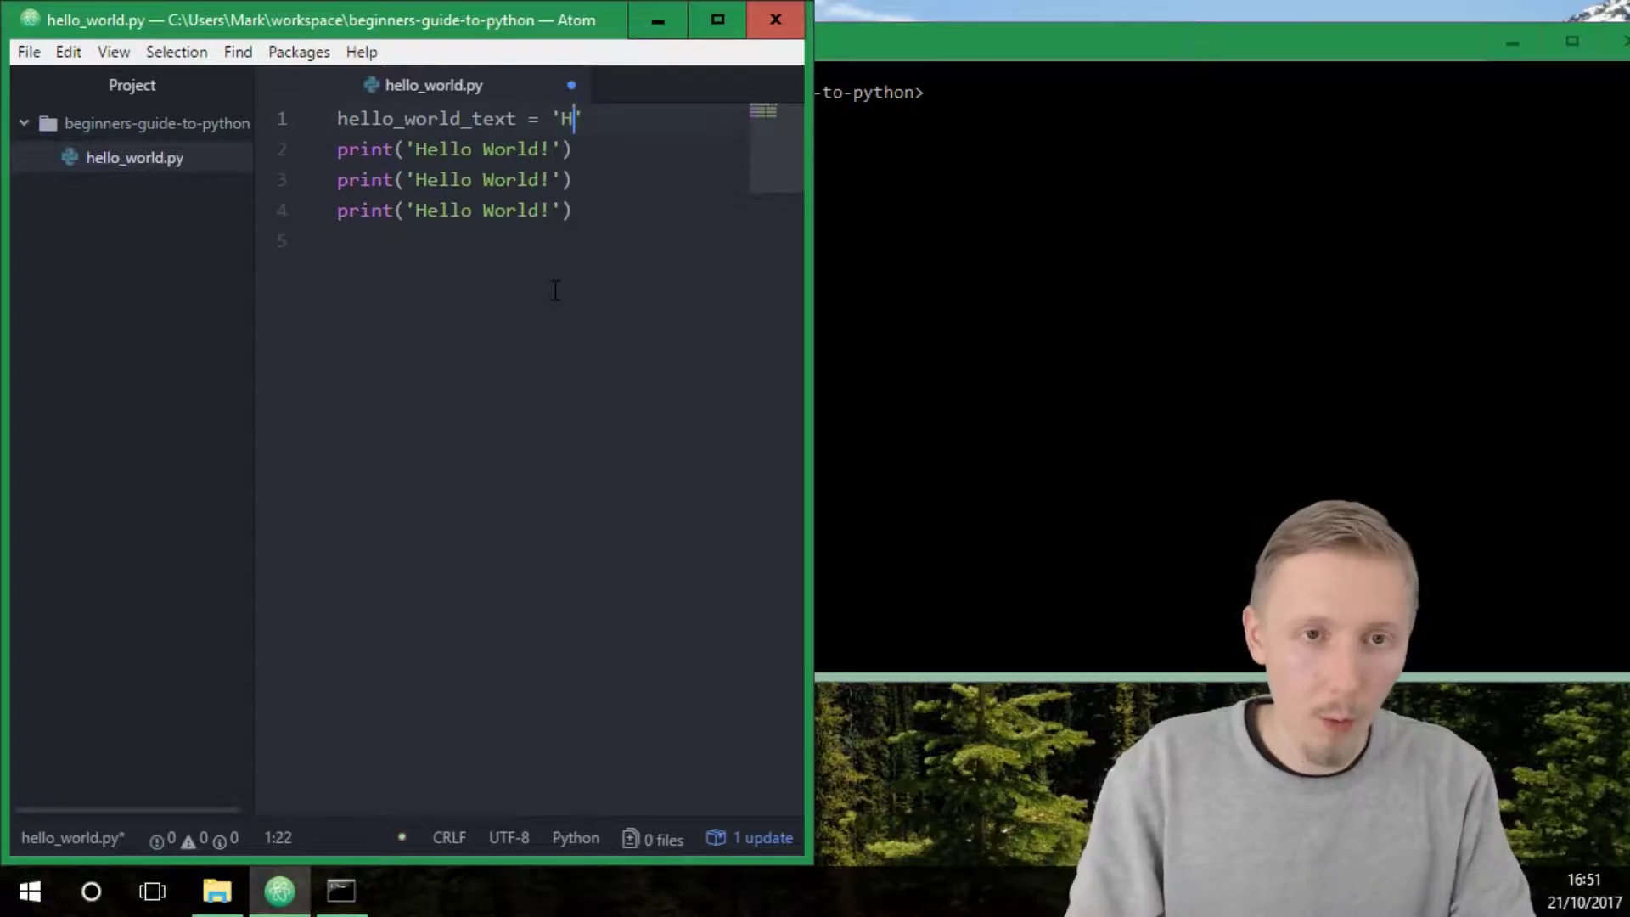
text(ello World!')
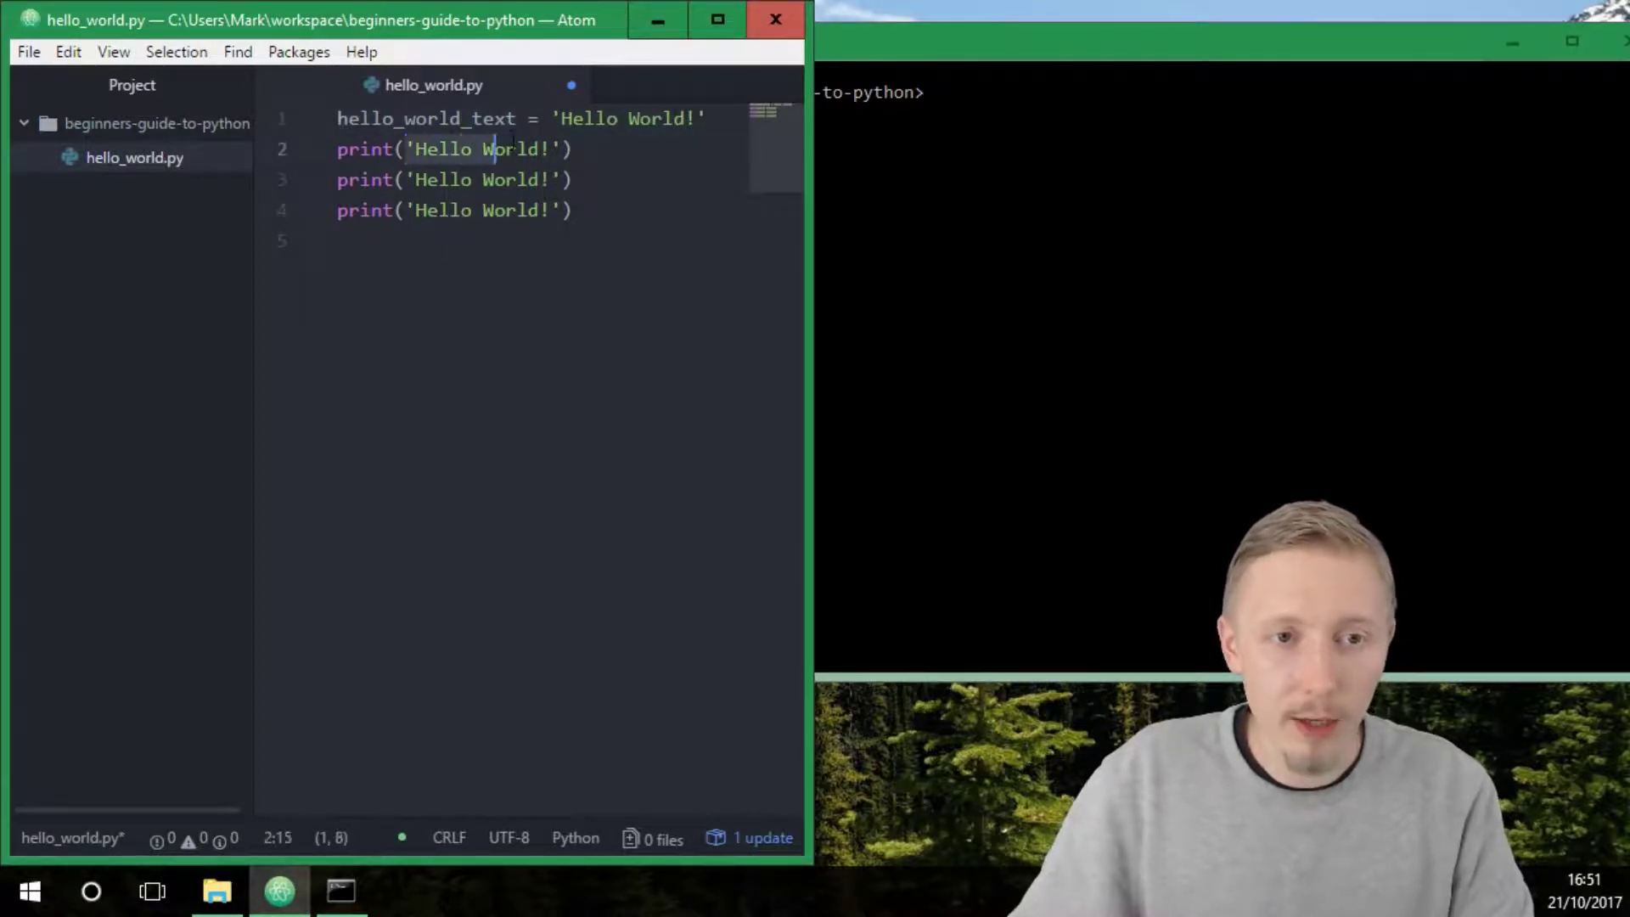
text(hello_world_text)
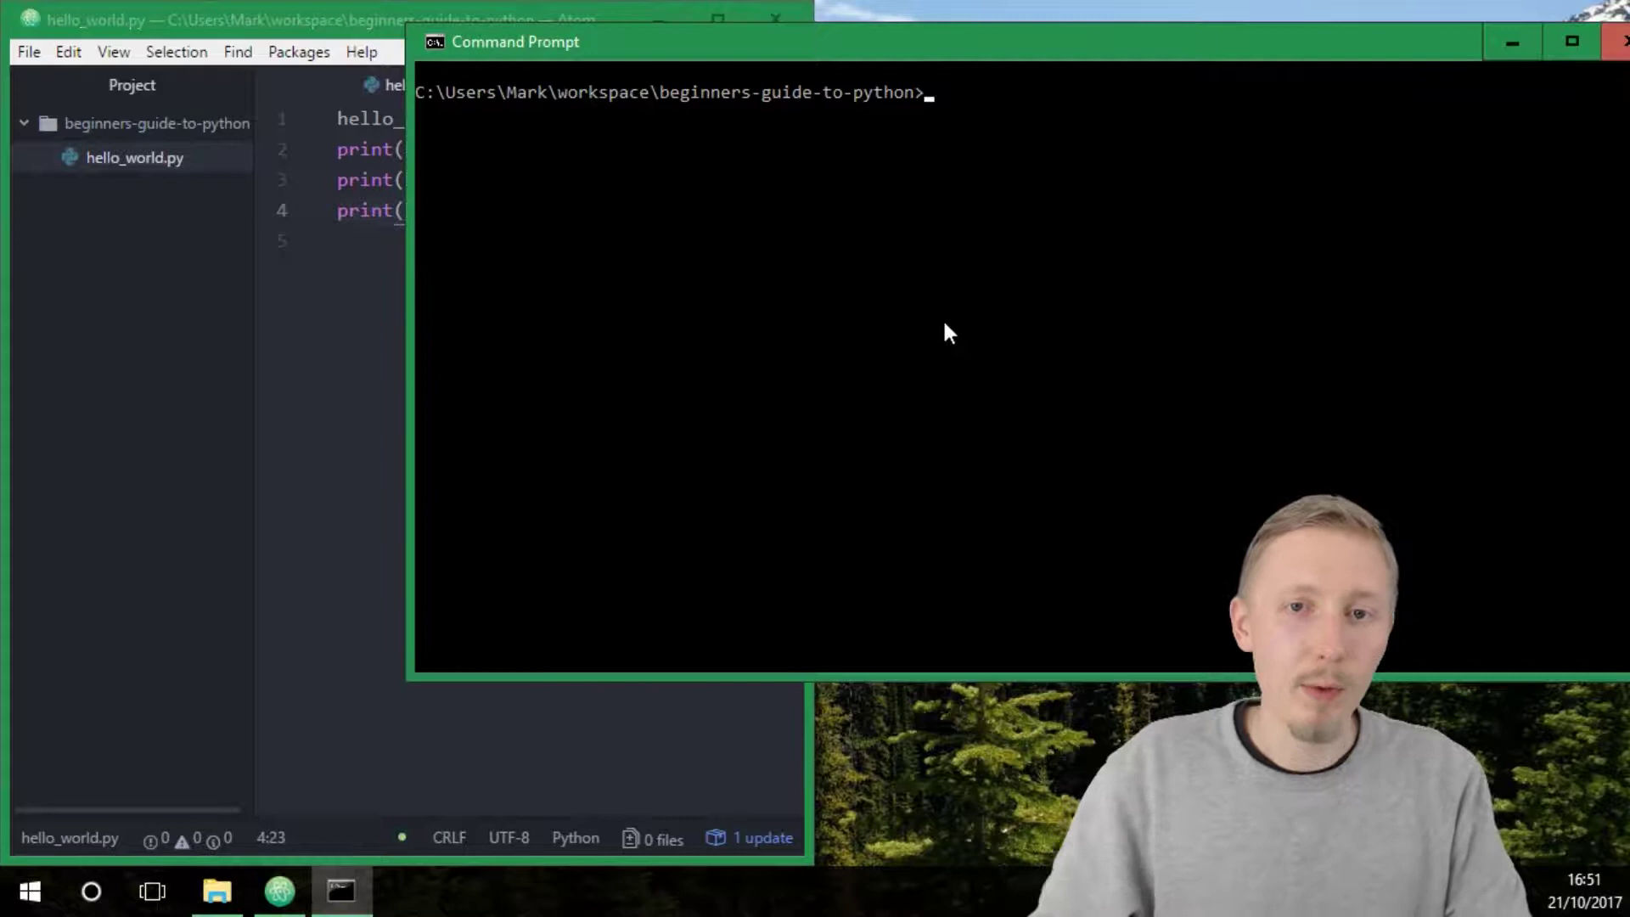
Step: Run python hello_world.py in Command Prompt, then return to Atom
text(python>python hello_world.py)
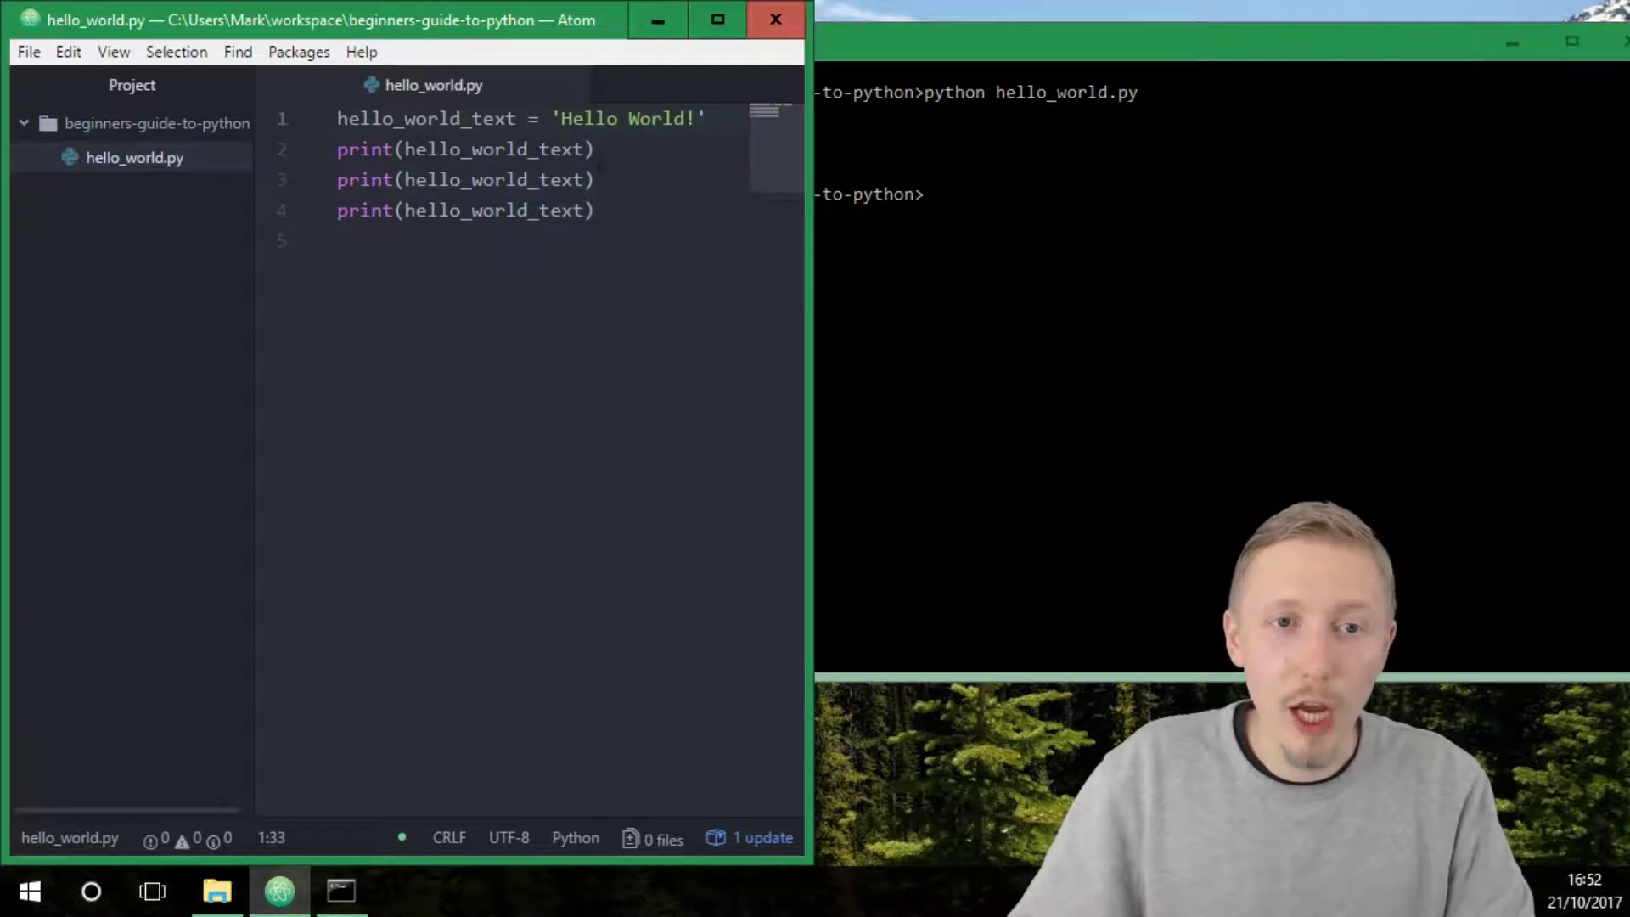
key(Backspace)
text( Variable)
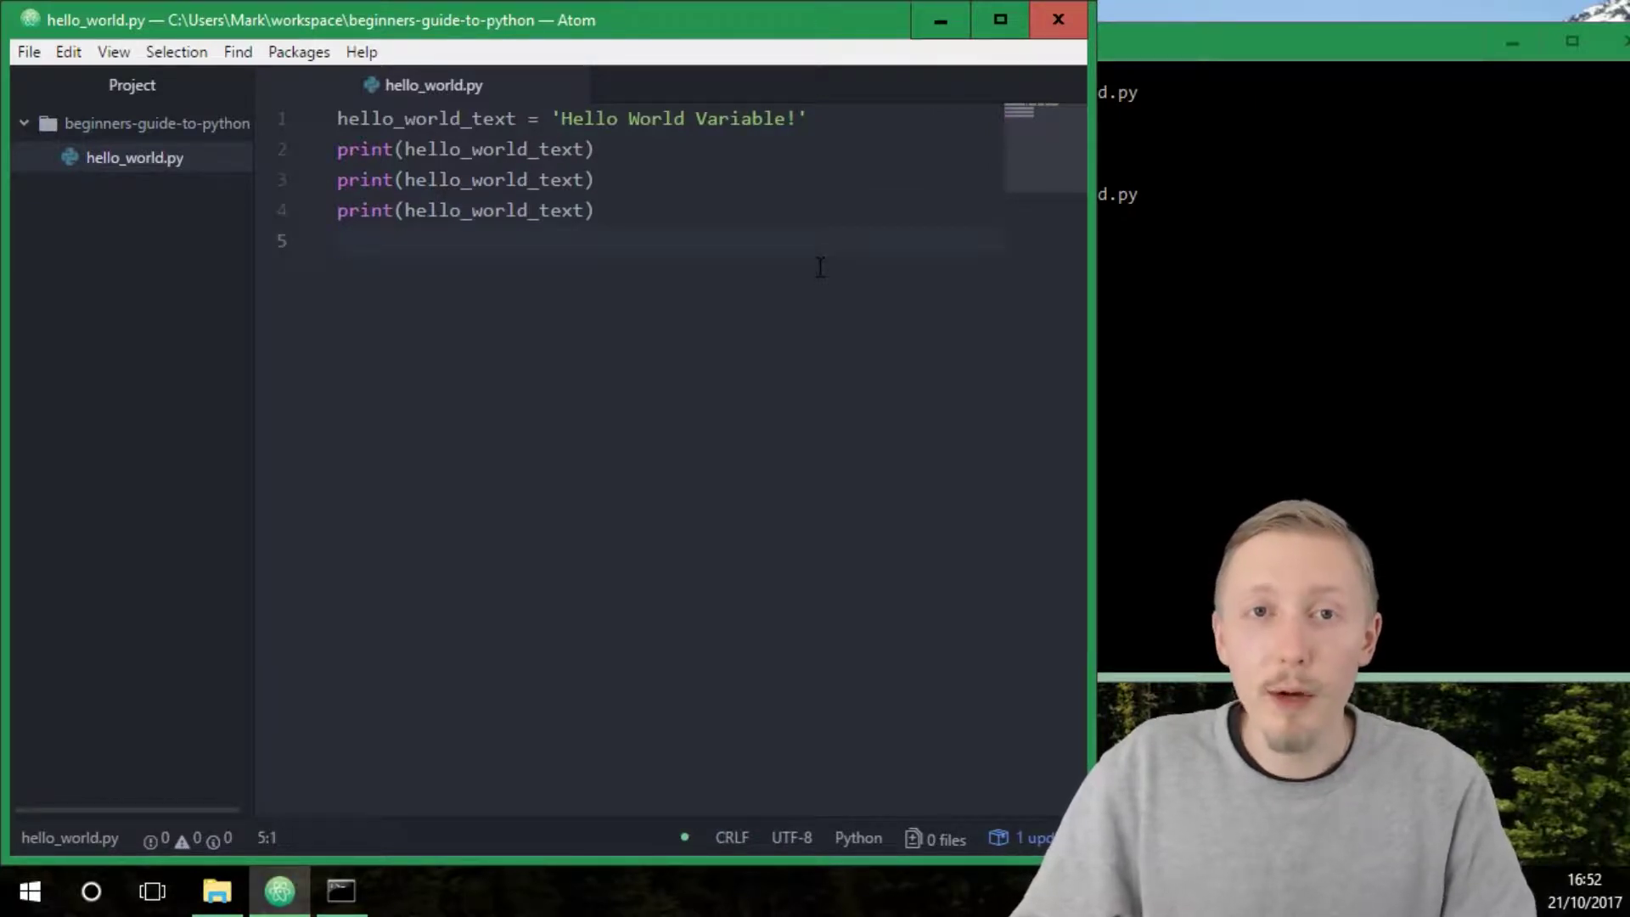
Step: Add a blank line 6 below the three print statements
key(enter)
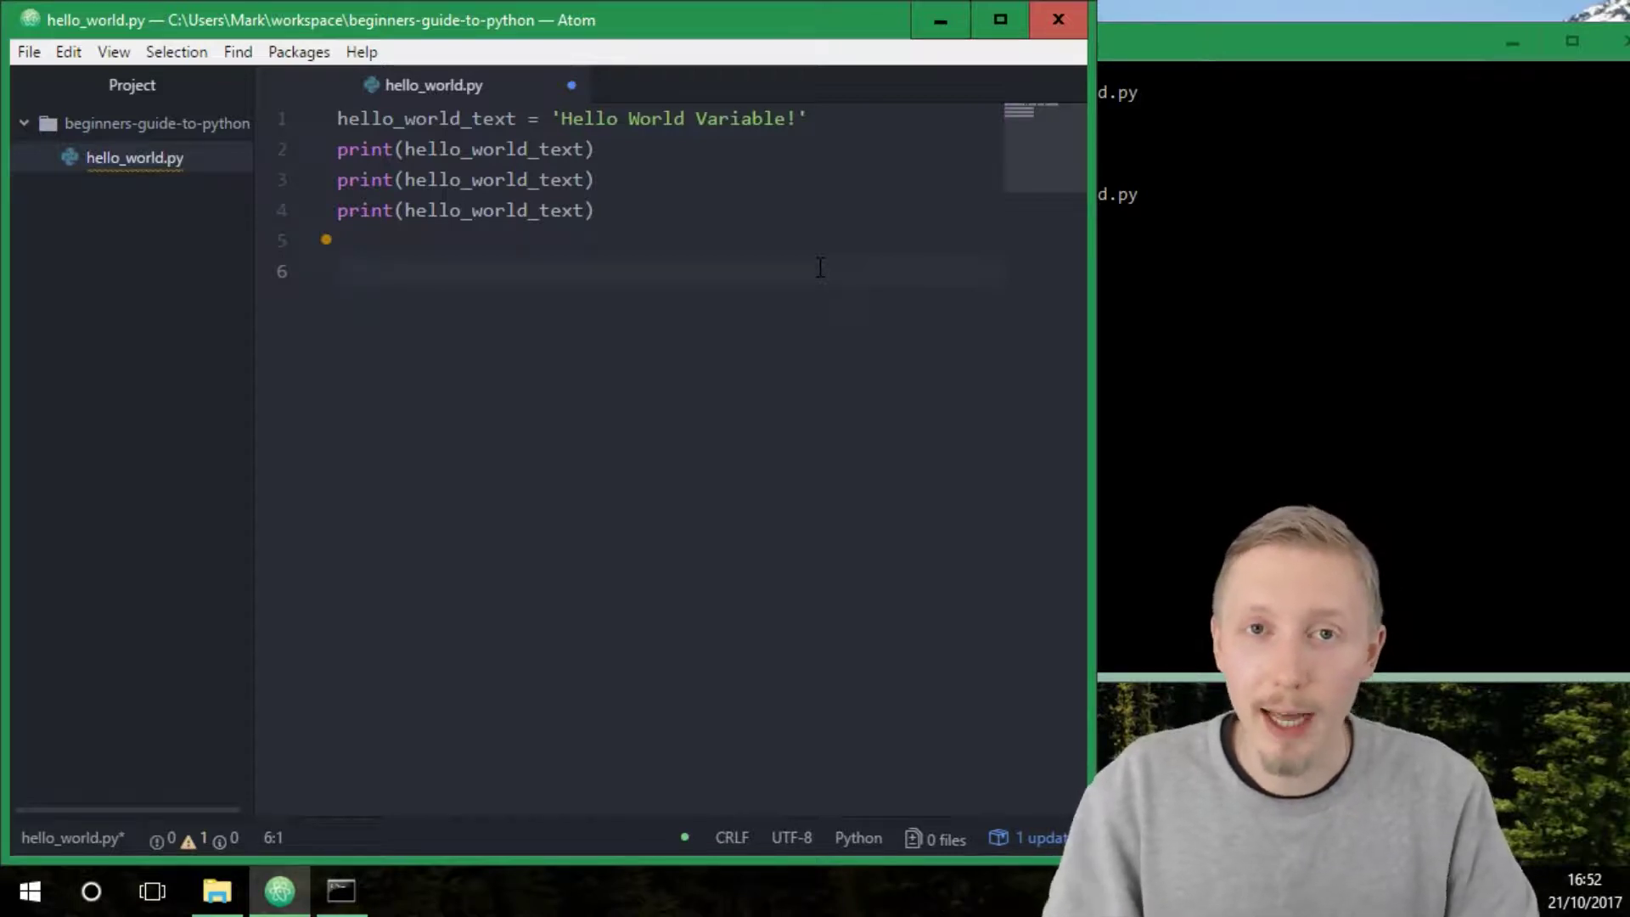
click(338, 272)
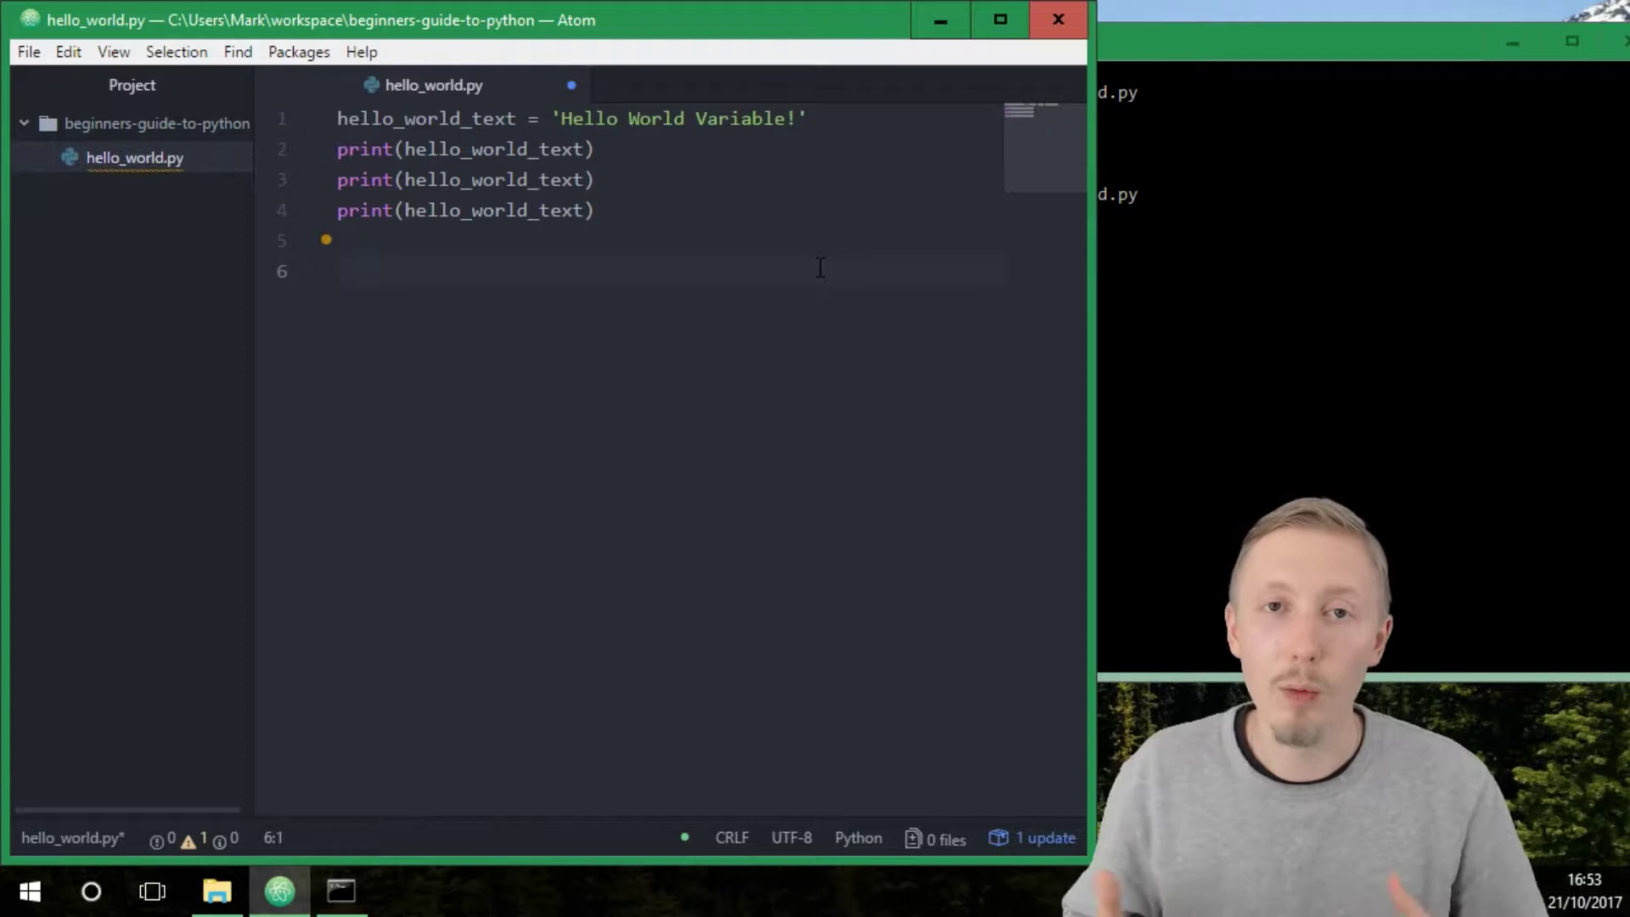
click(338, 269)
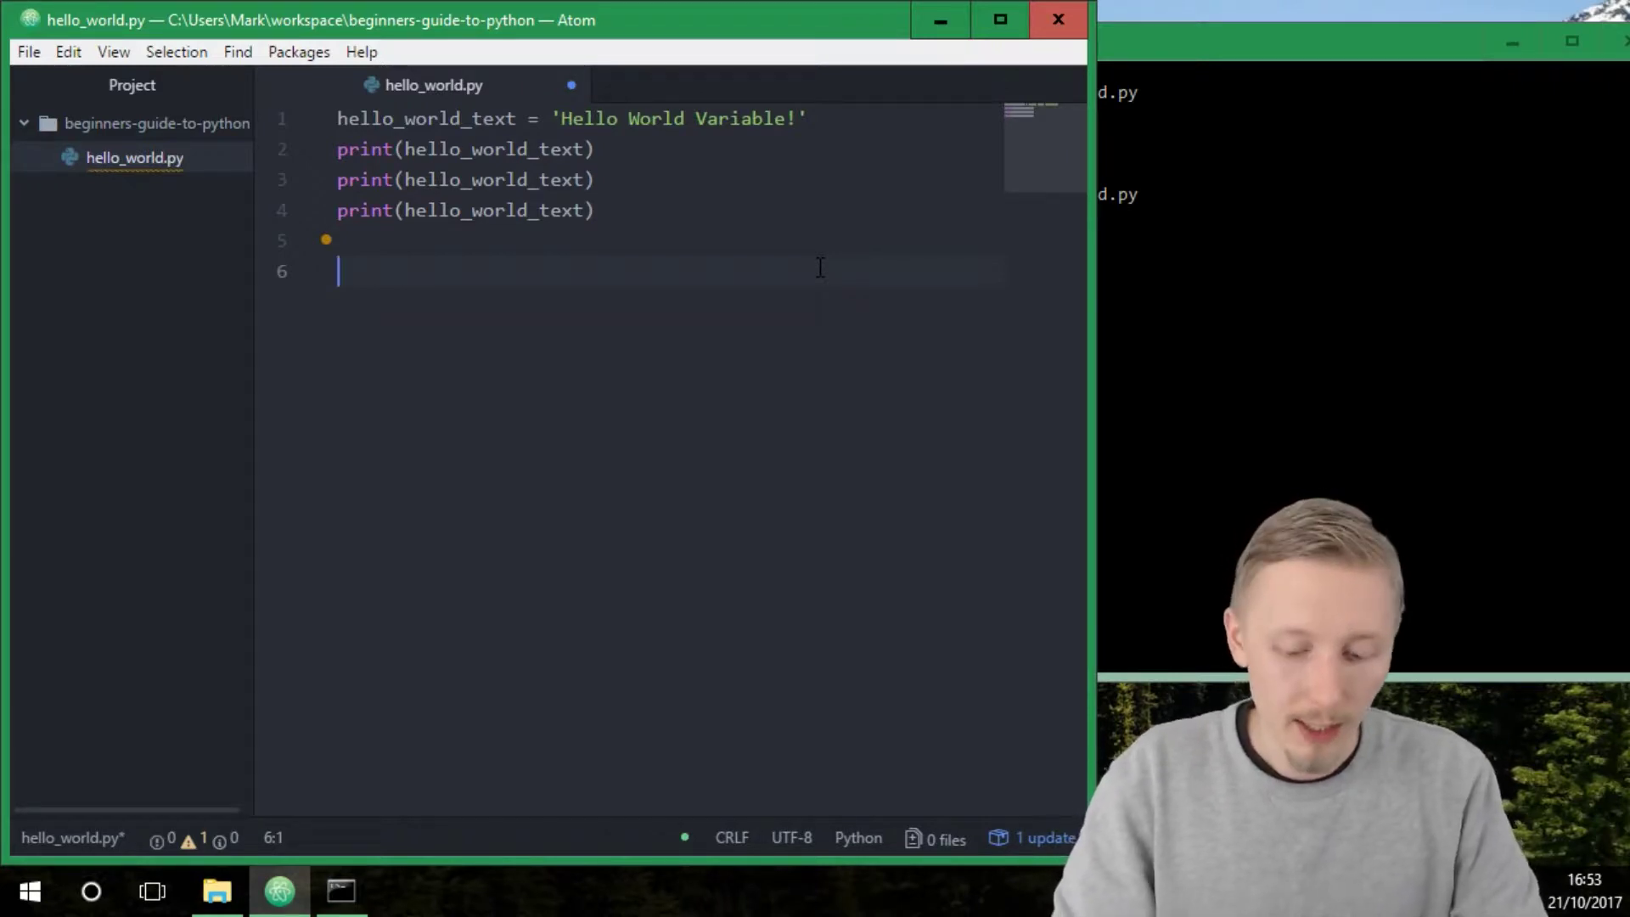
Step: Define var1 = 1 and var2 = 25 on new lines
text(var)
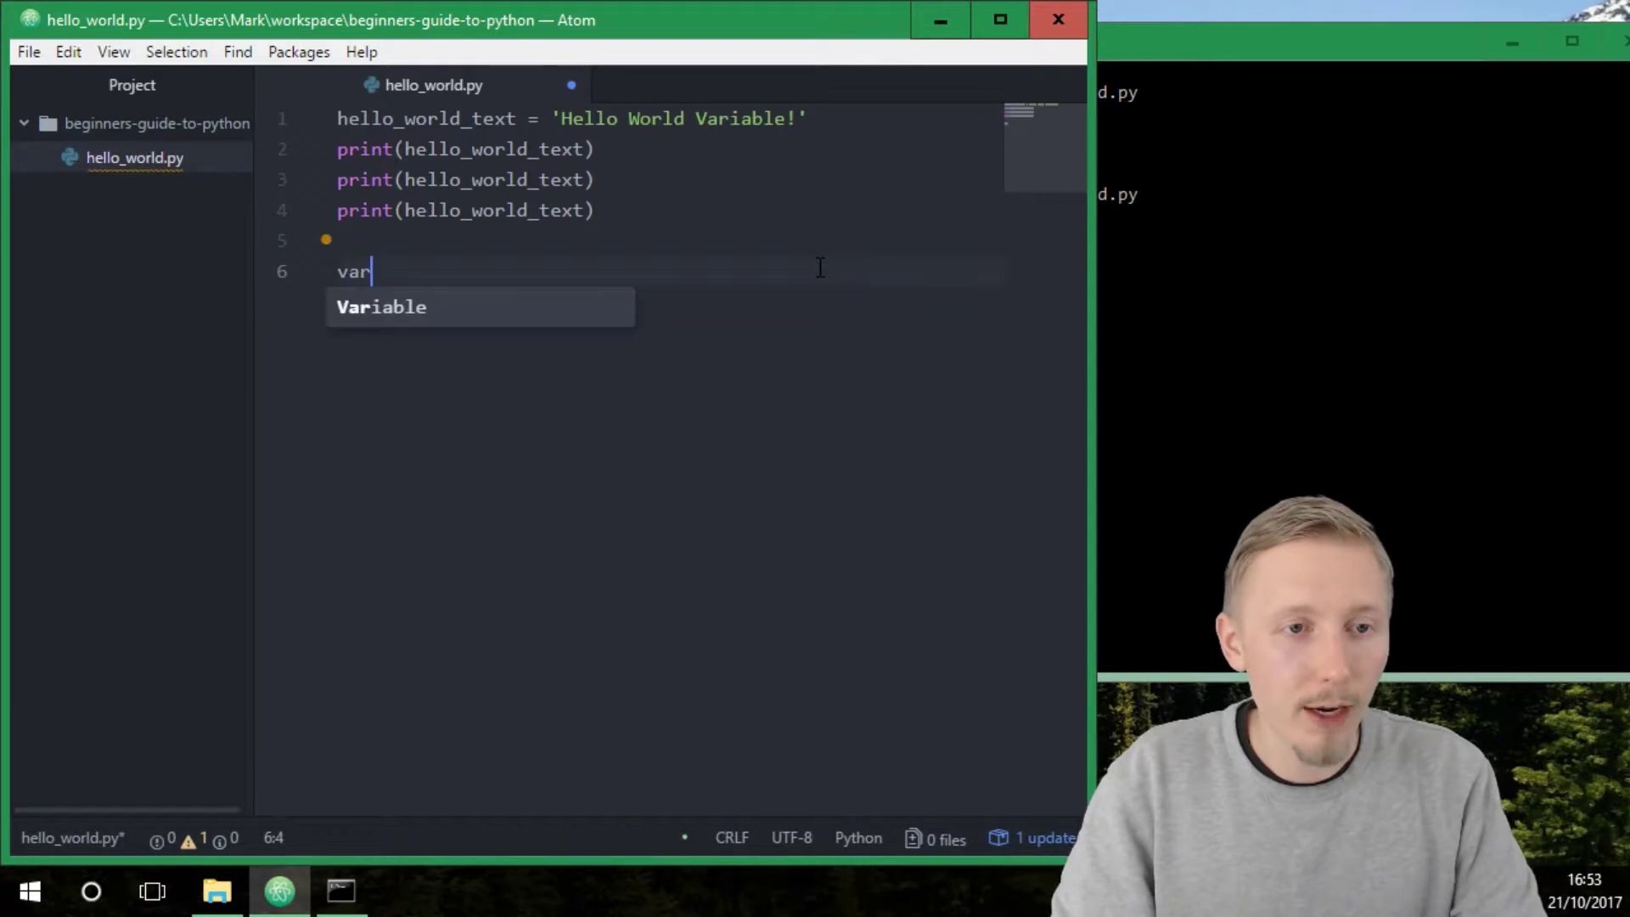
text(1 =)
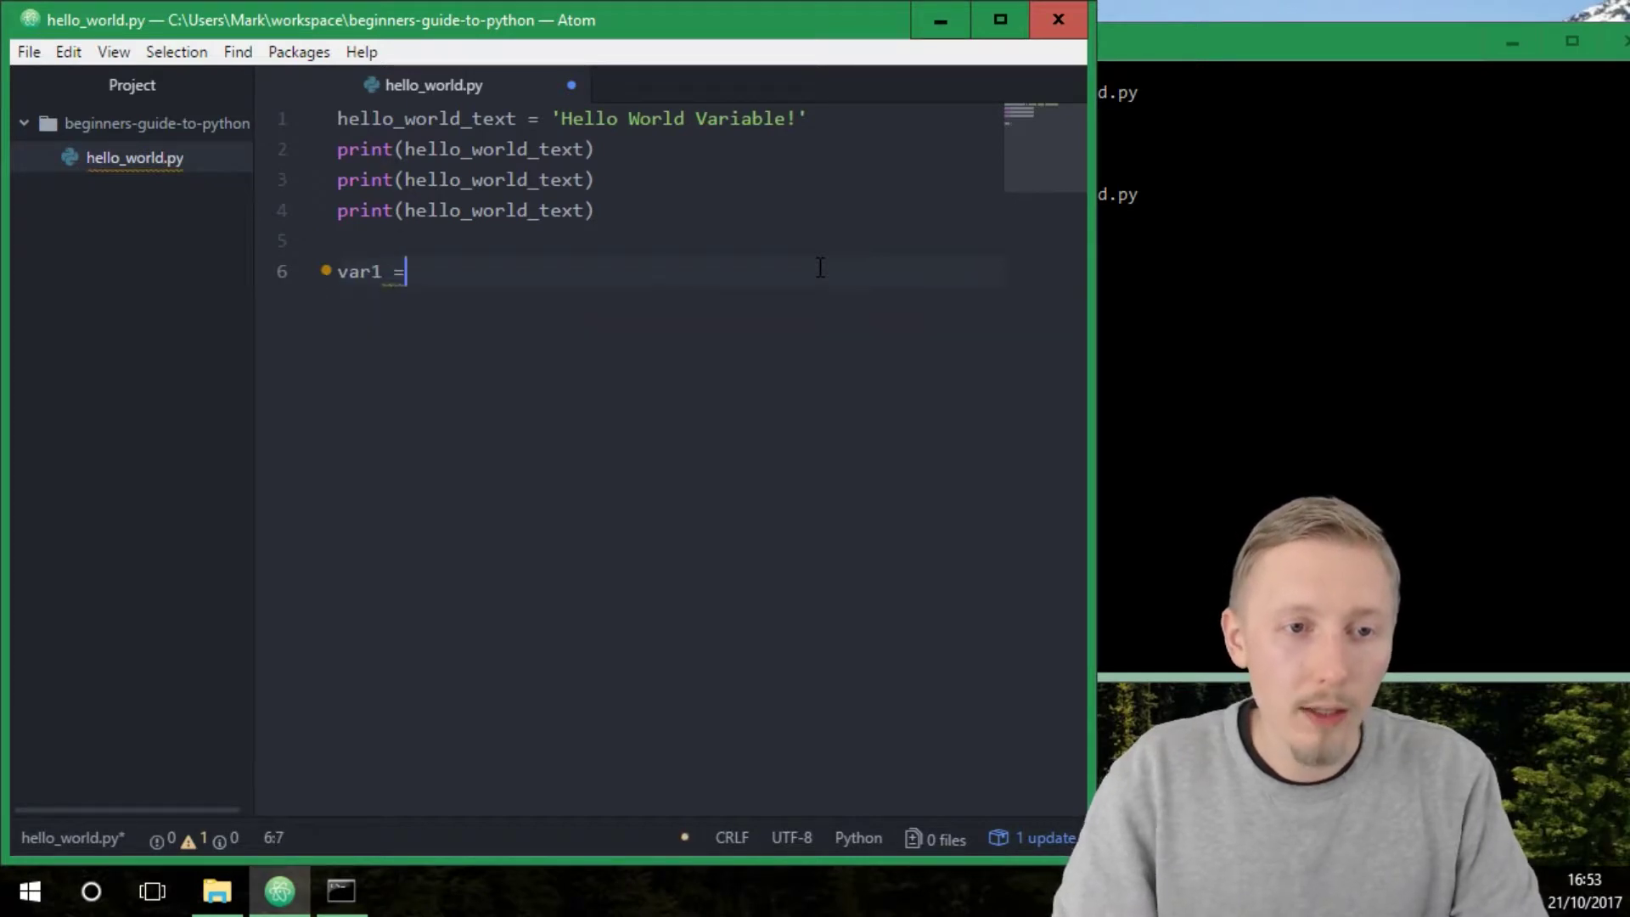
text(1)
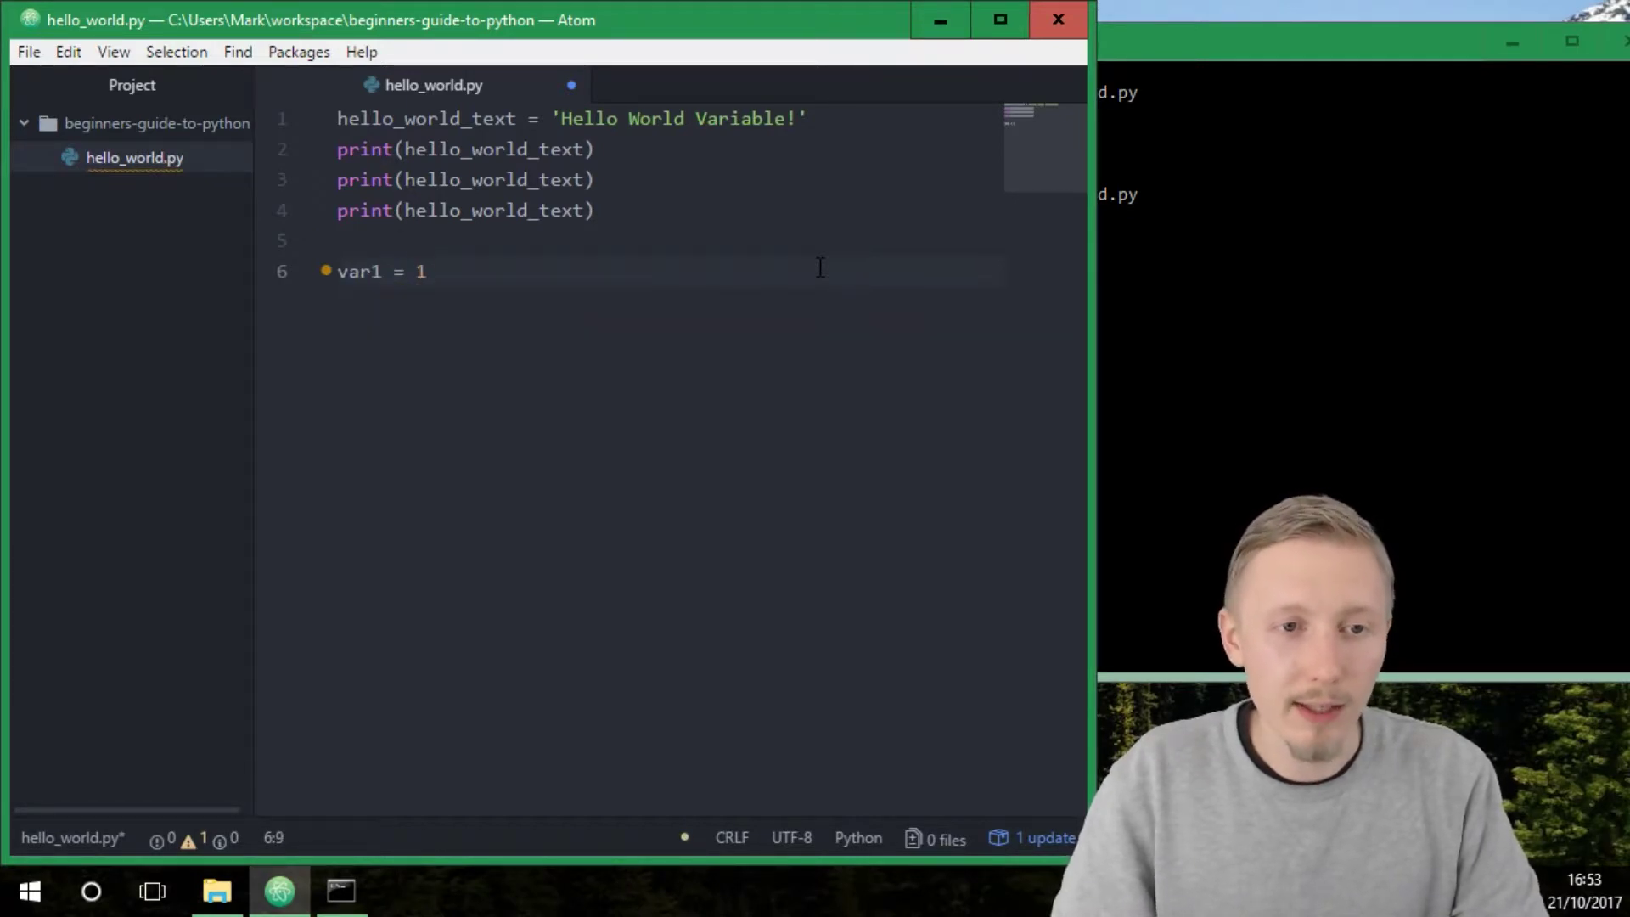
text(v)
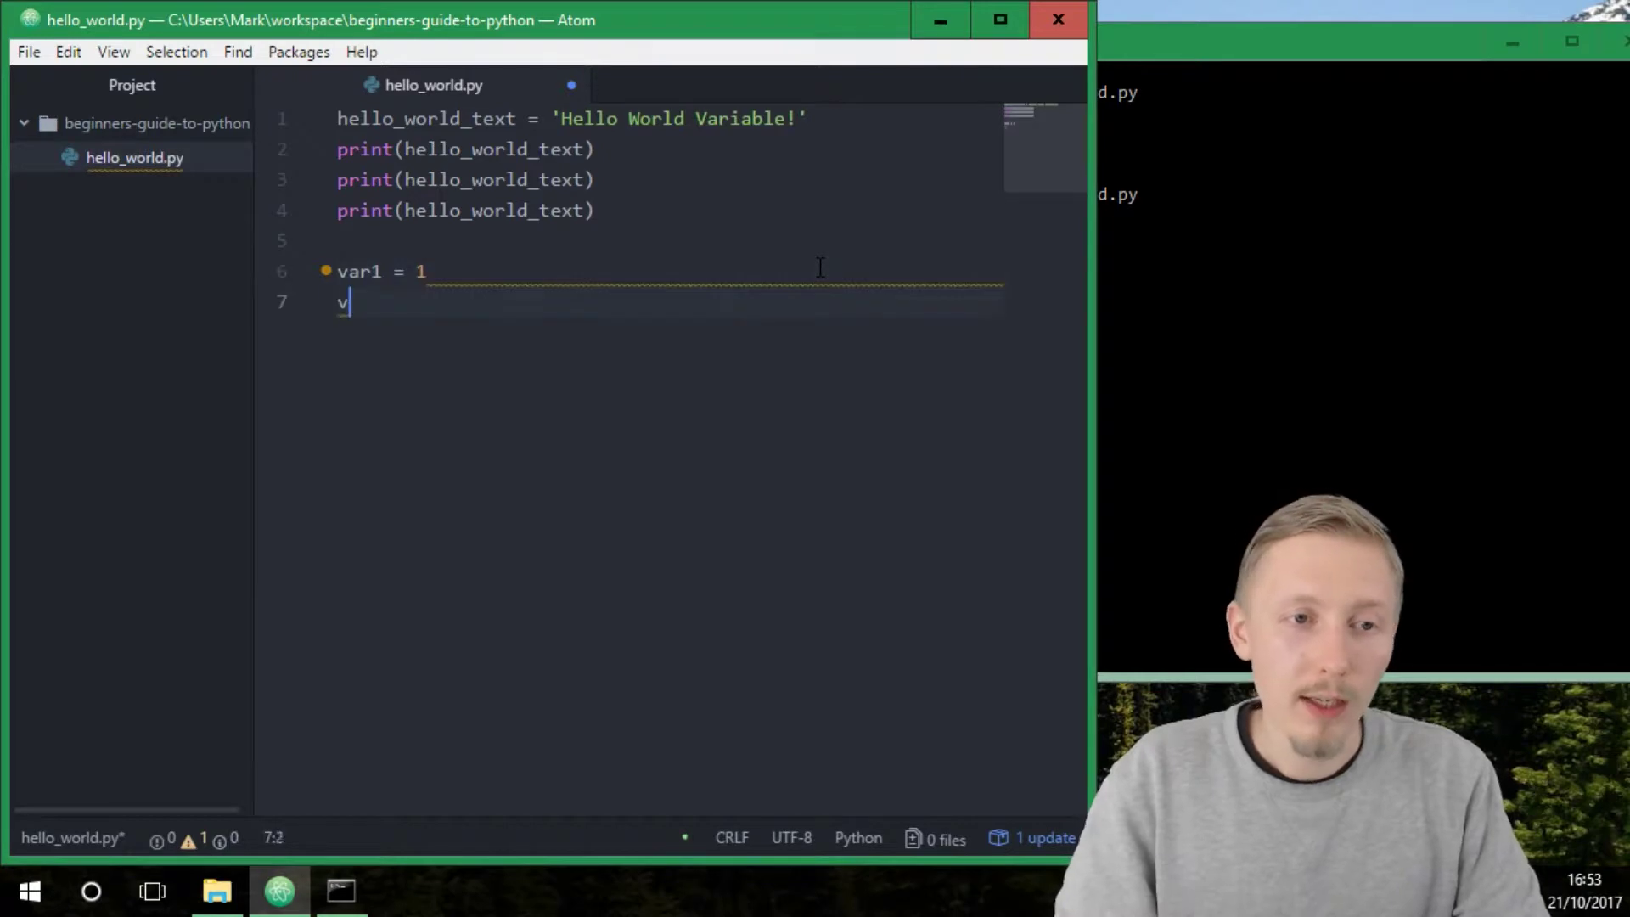
text(ar2)
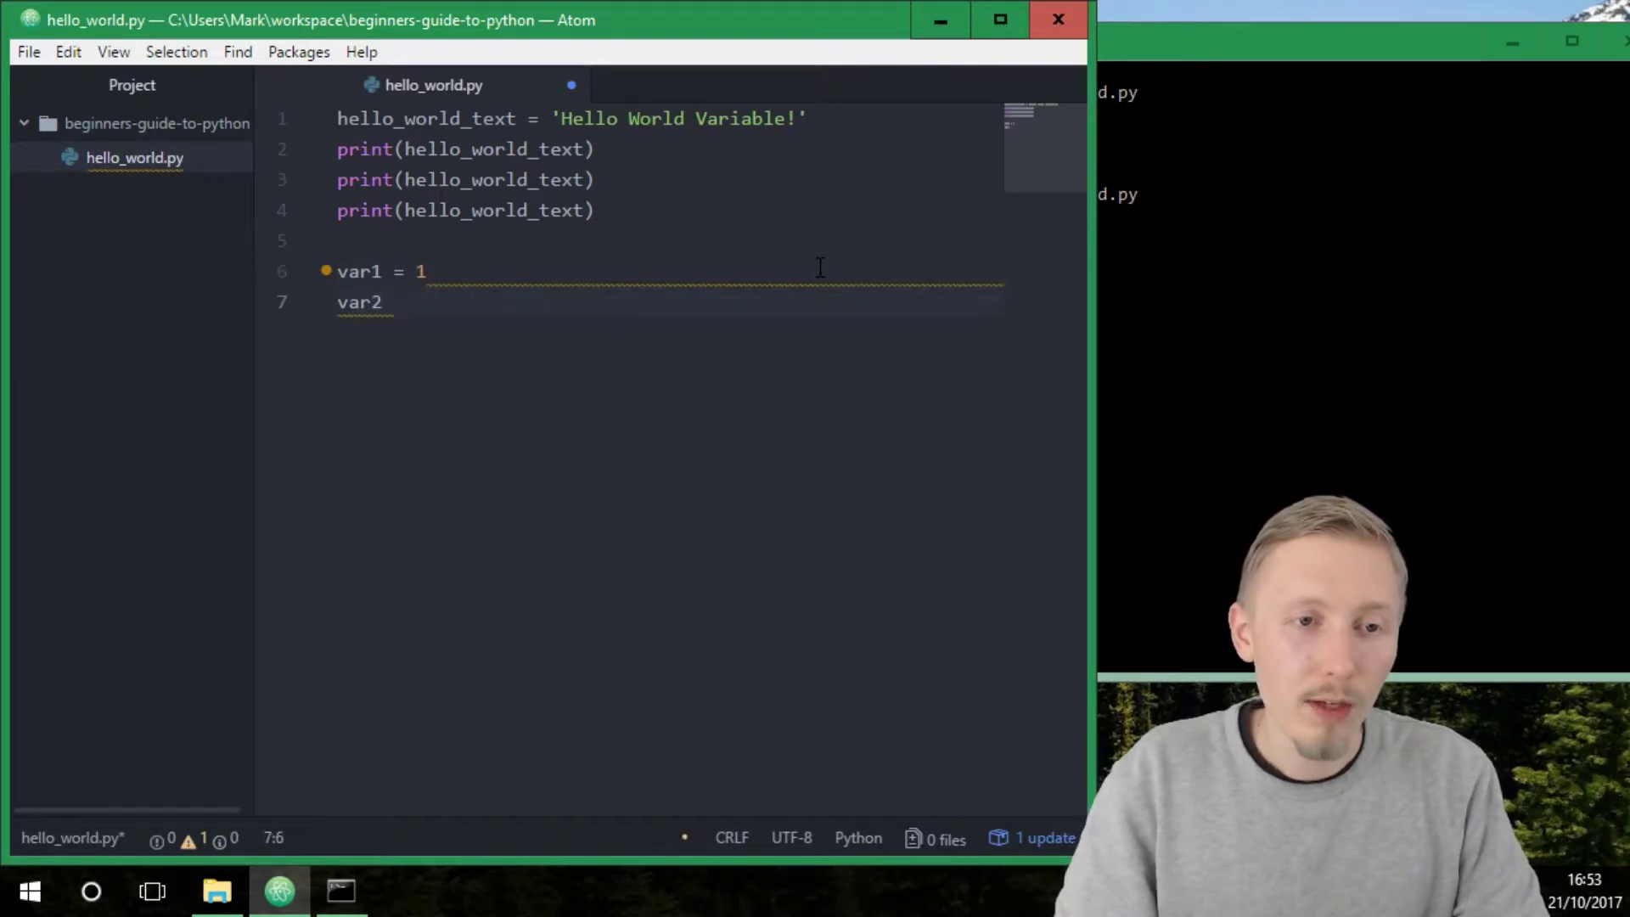
text(=)
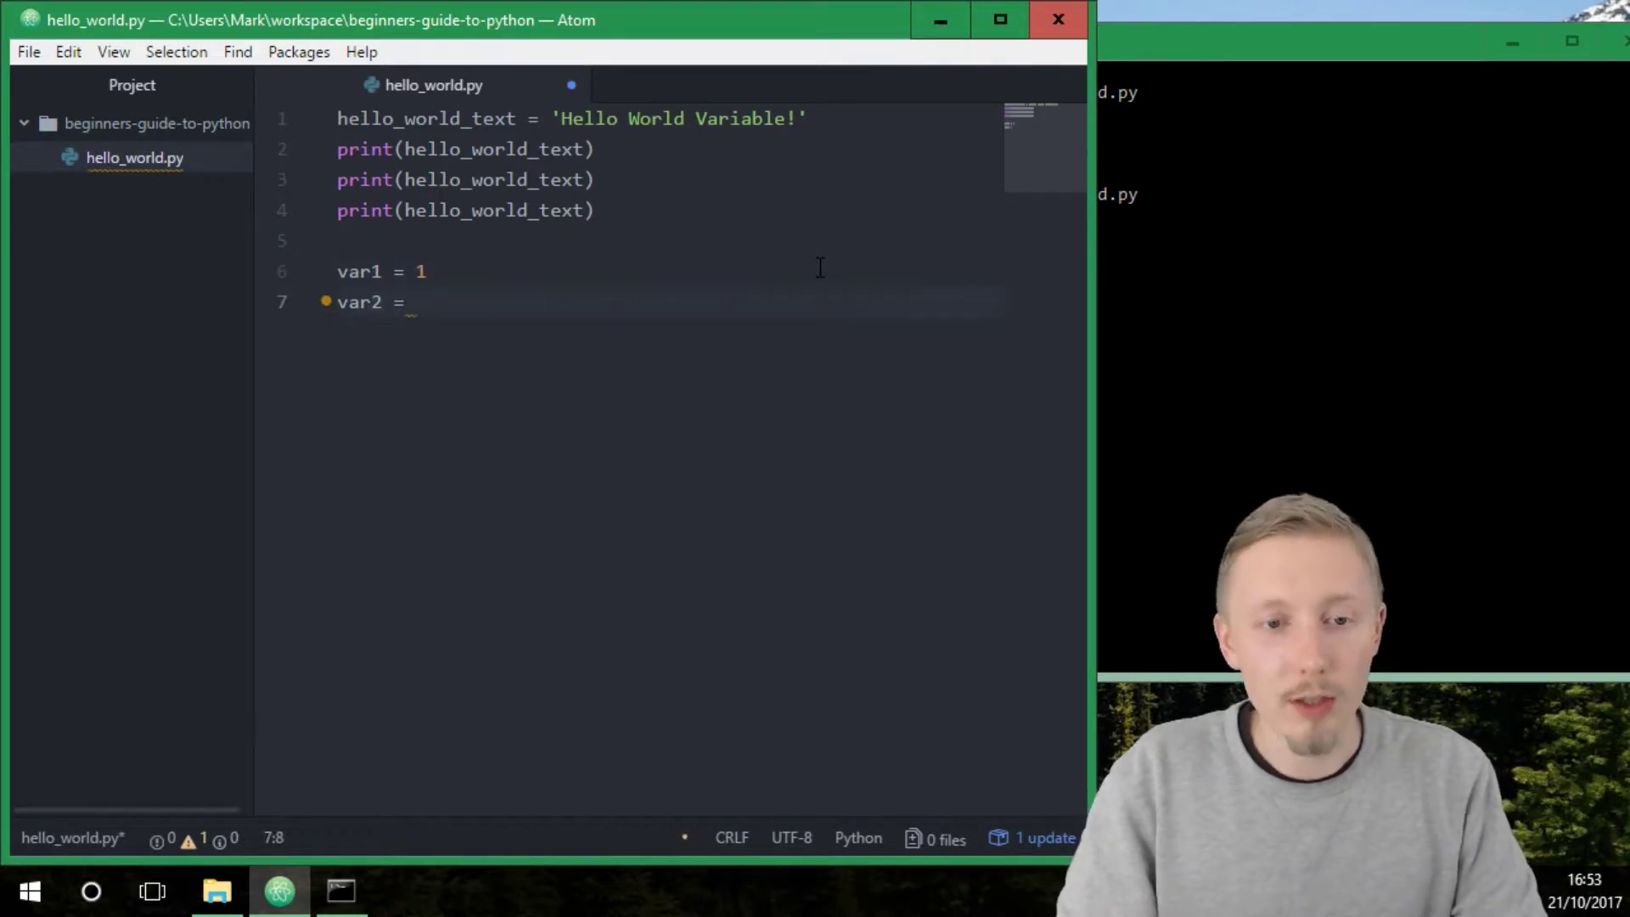
text(25)
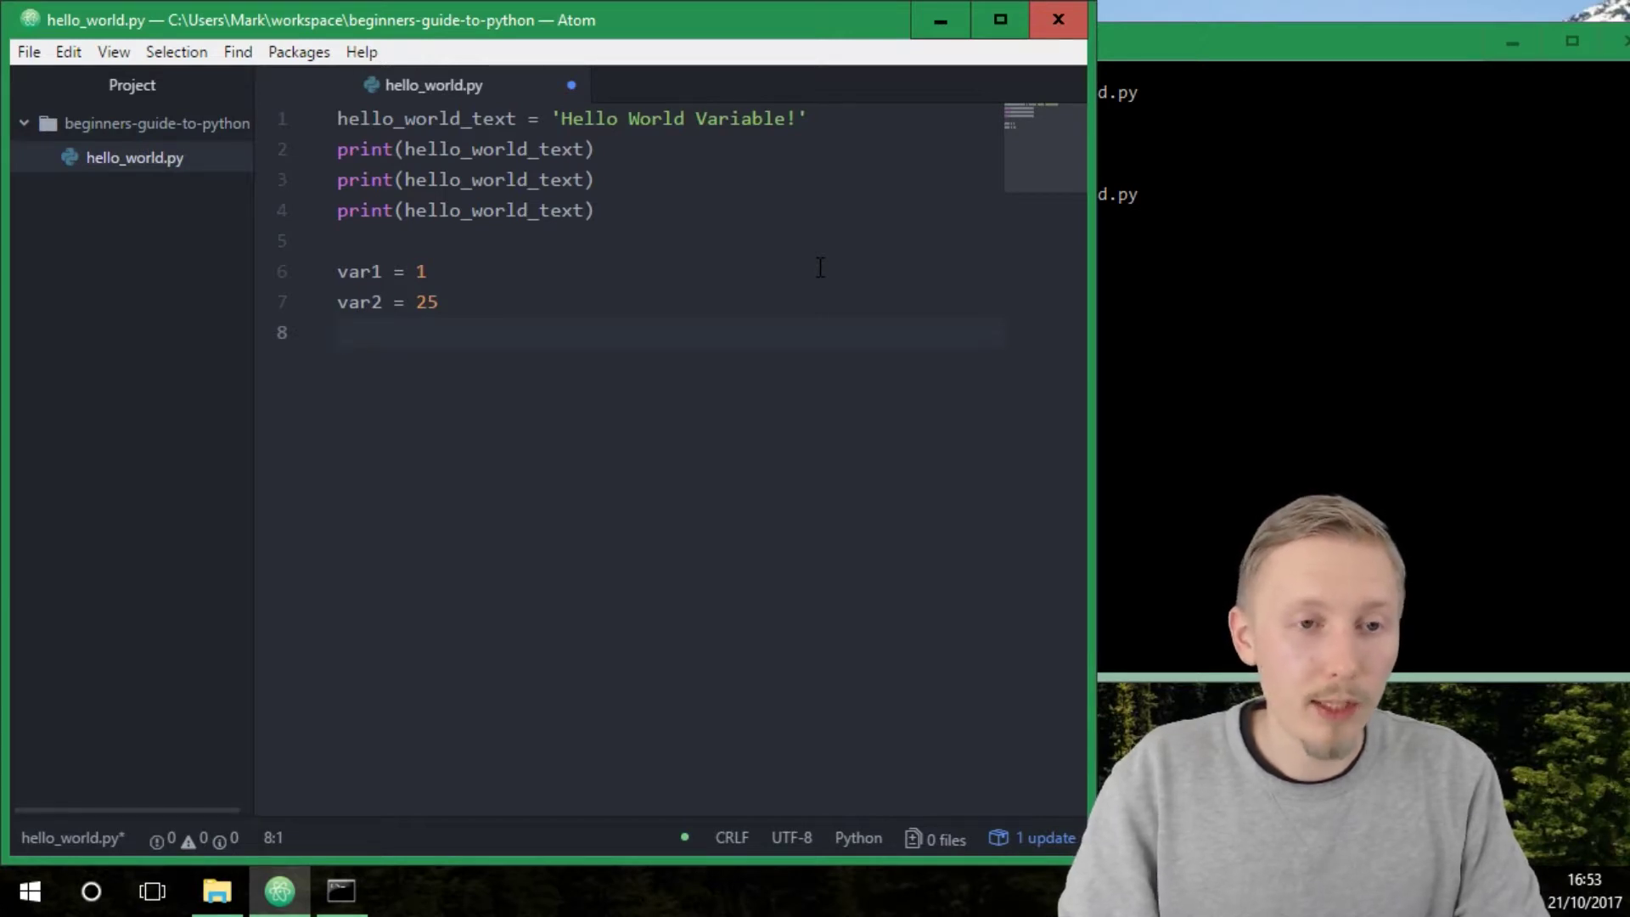
Step: Compute total = var1 + var2 and print(total)
text(total = var1)
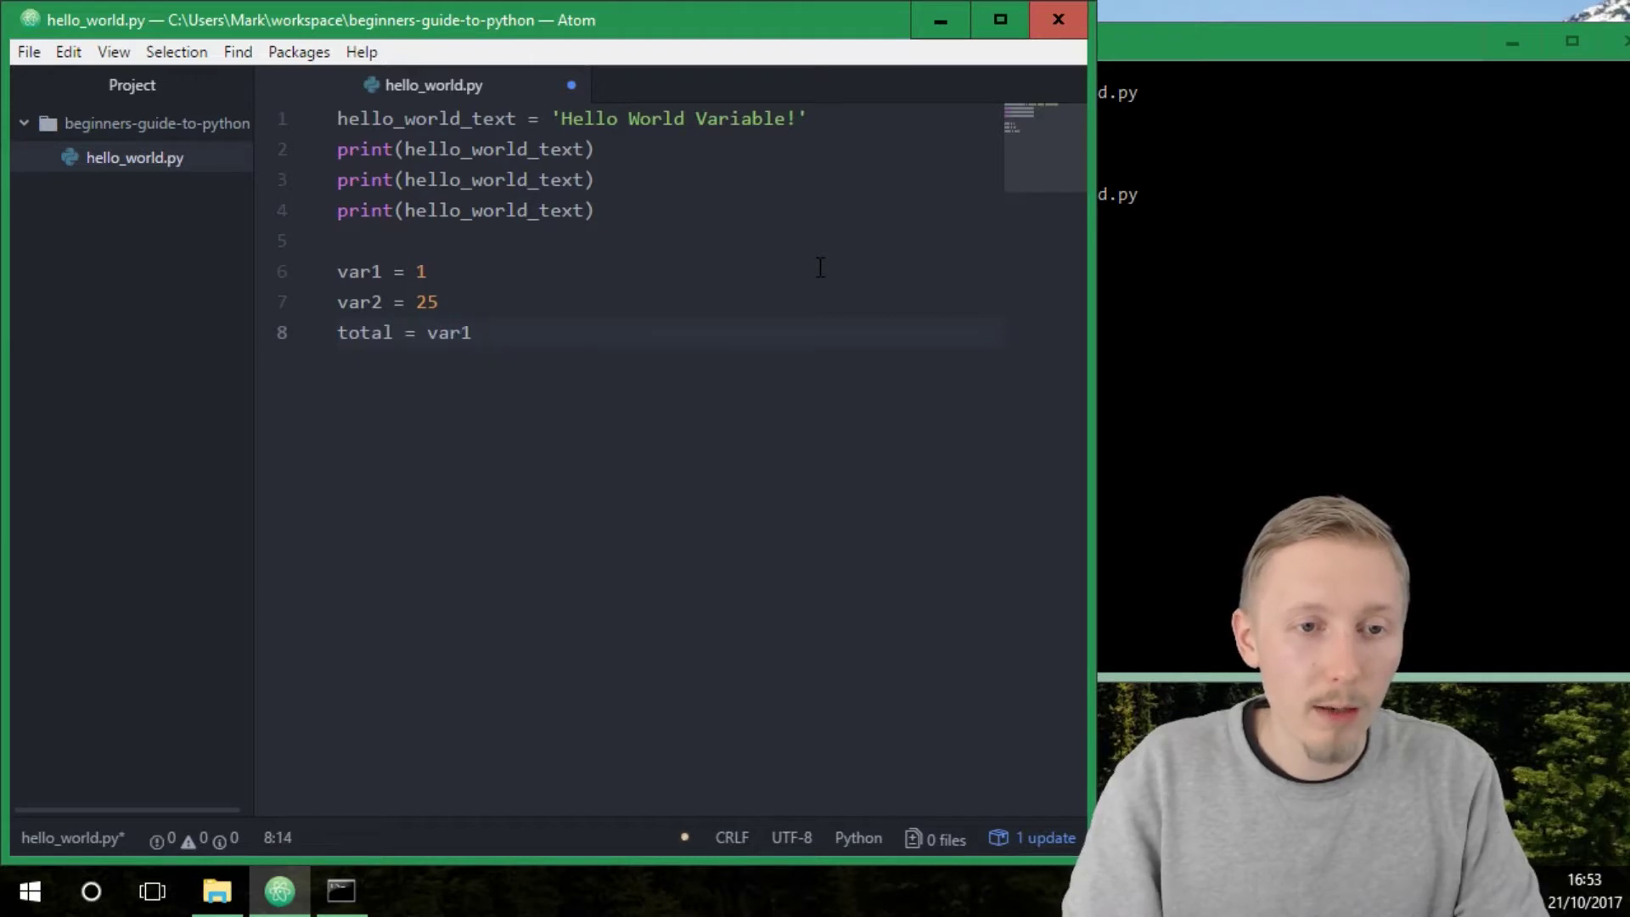
text(+ var2)
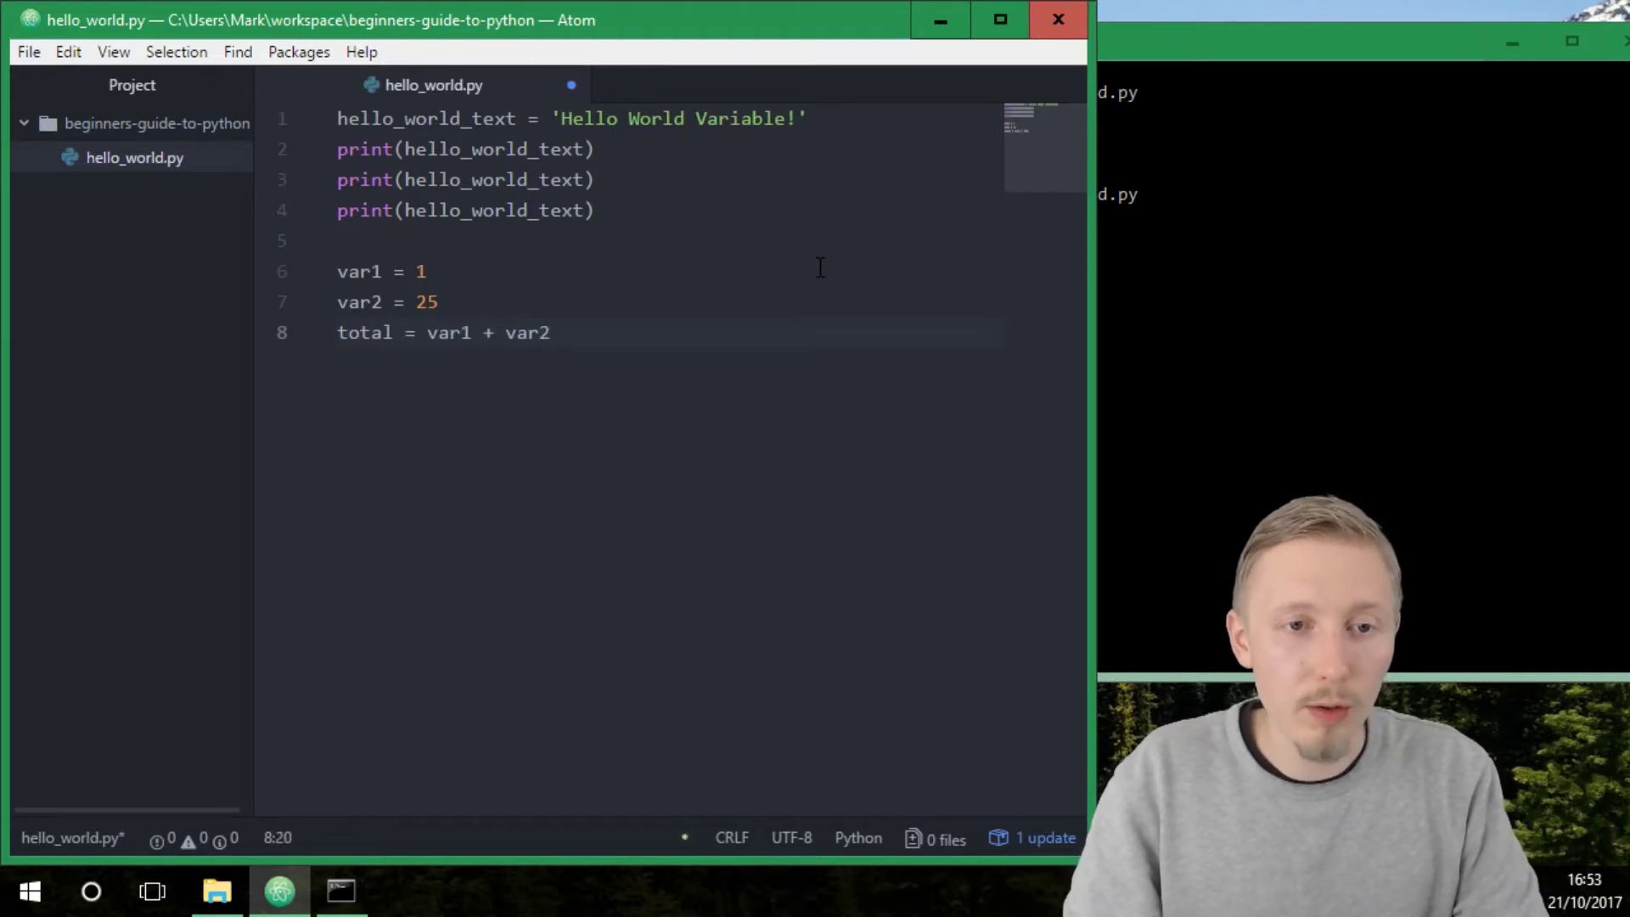
text(prin)
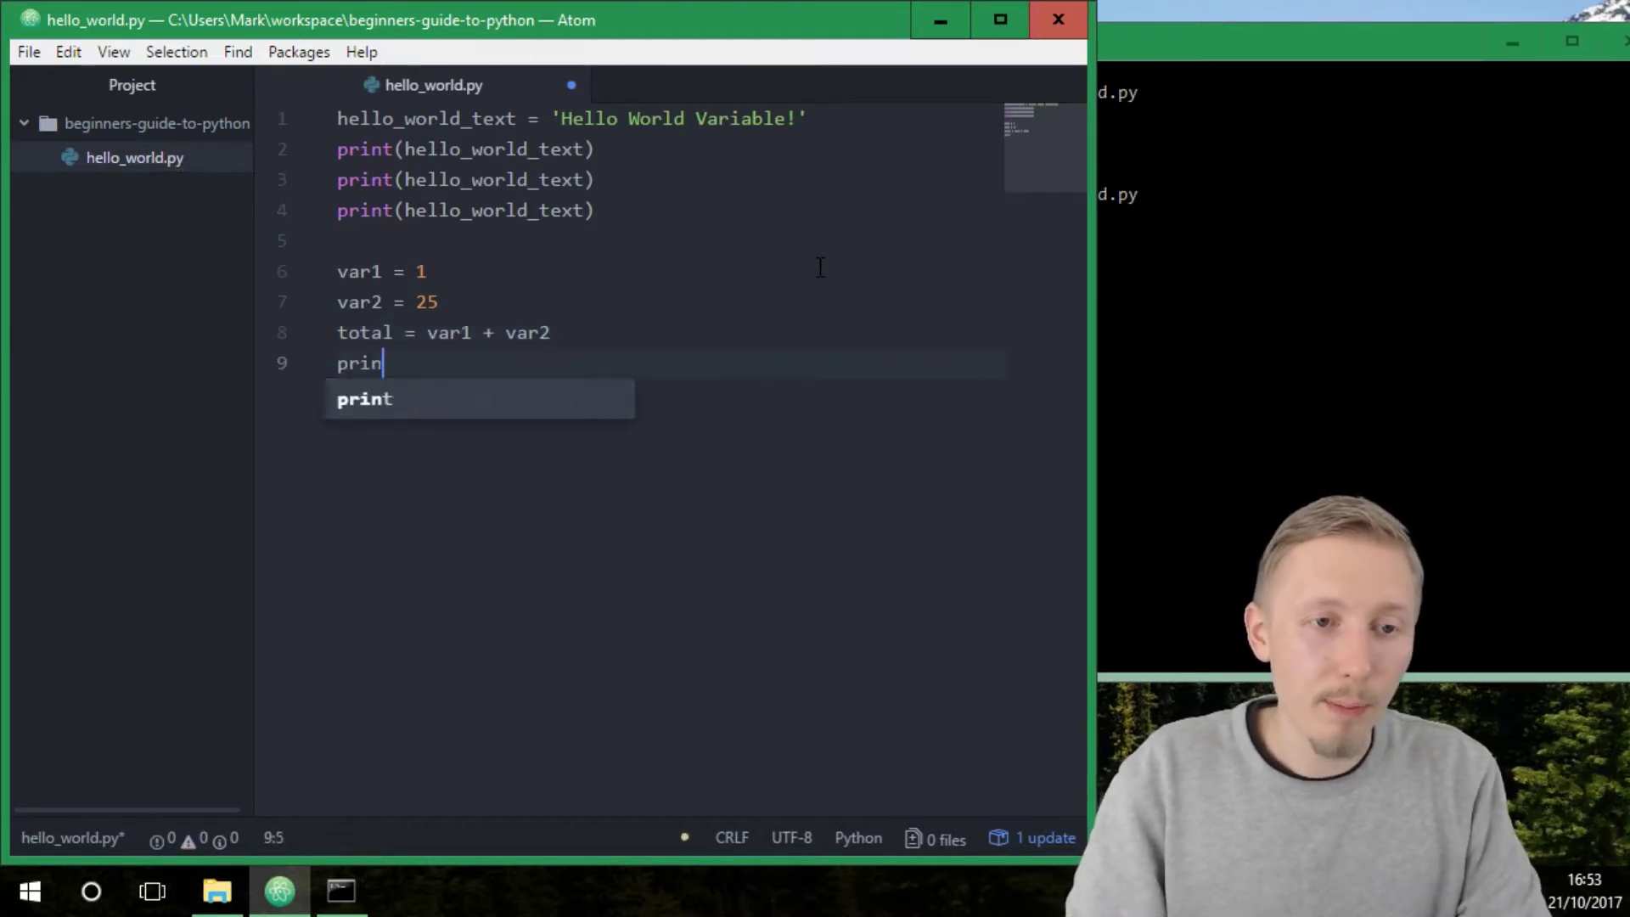
text(t(total))
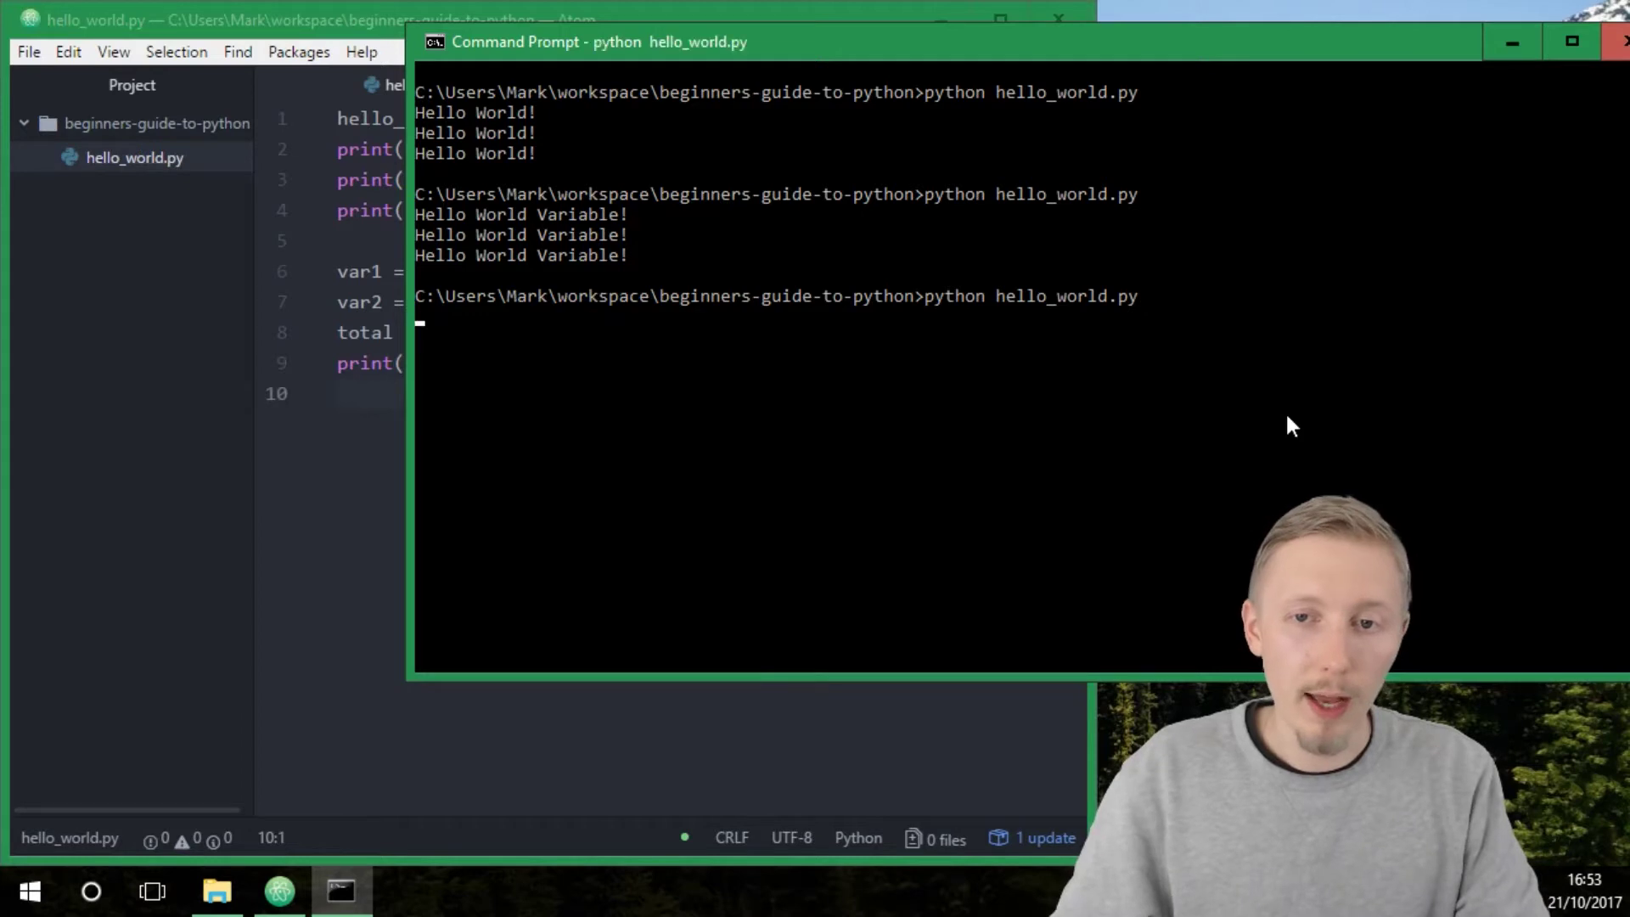
Step: After the script prints 26, change var1's value and rerun to print 35
key(enter)
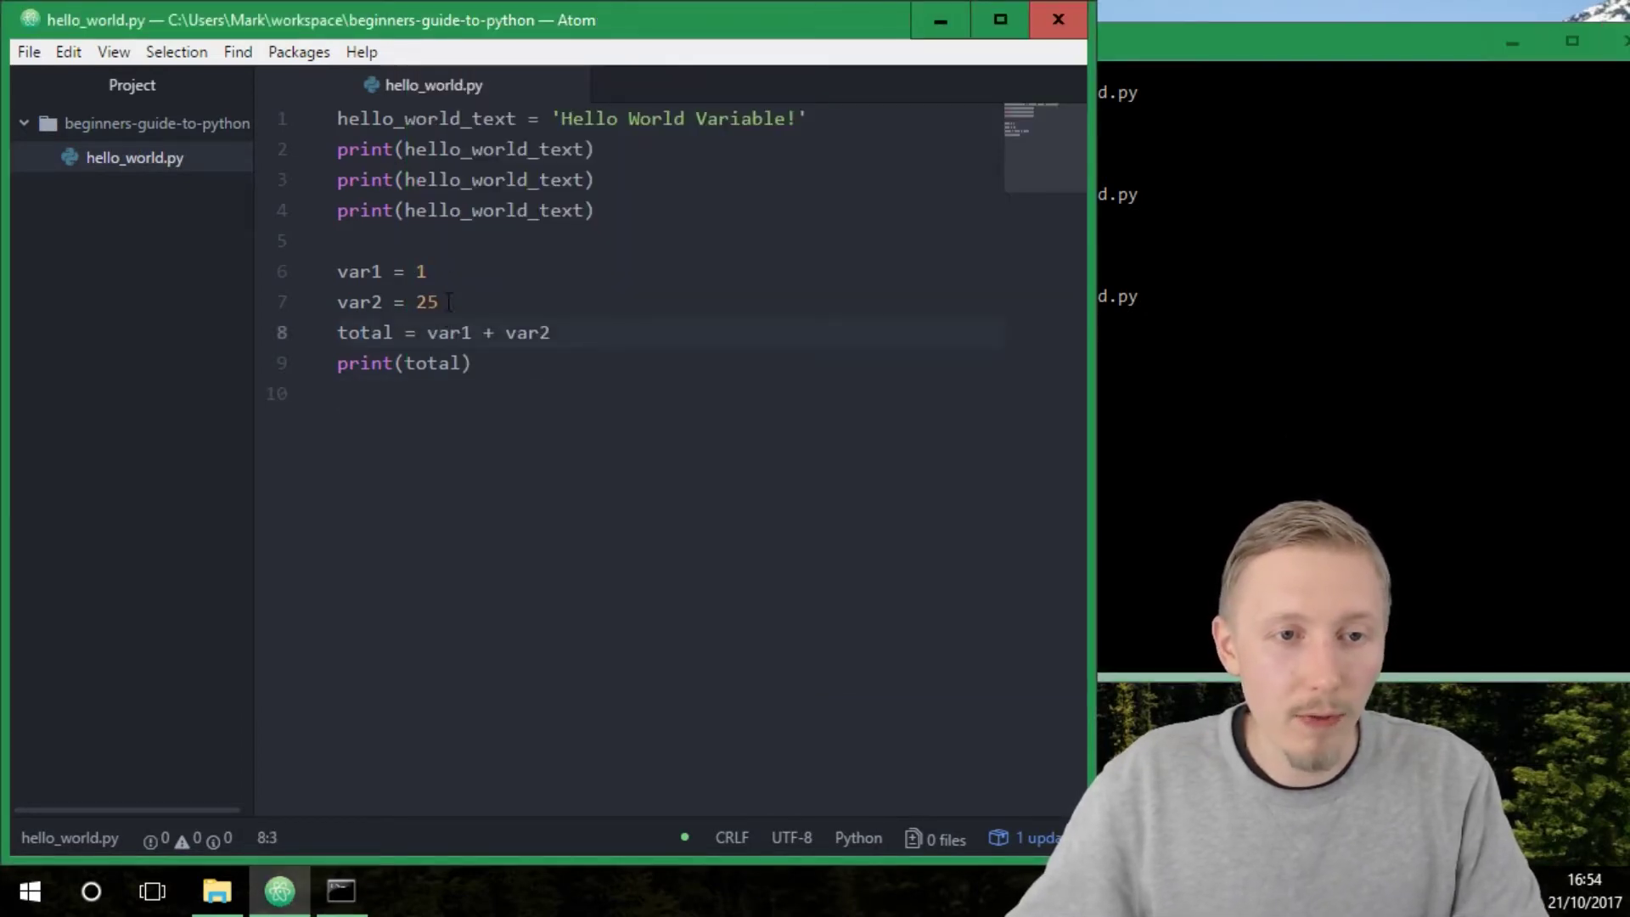
click(541, 332)
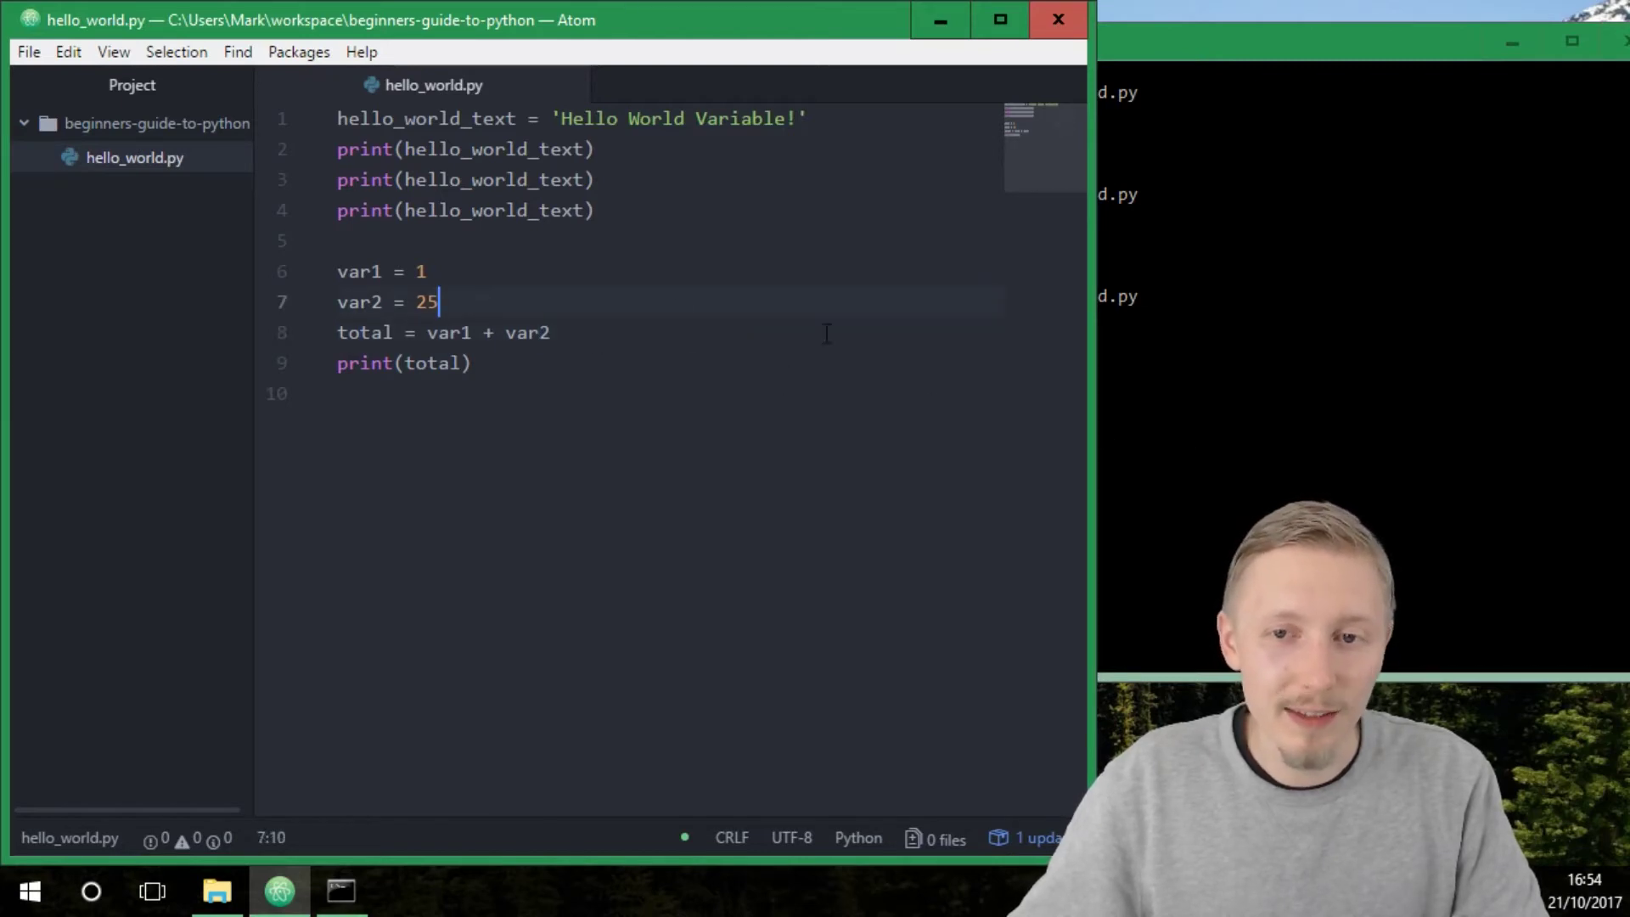
text(2)
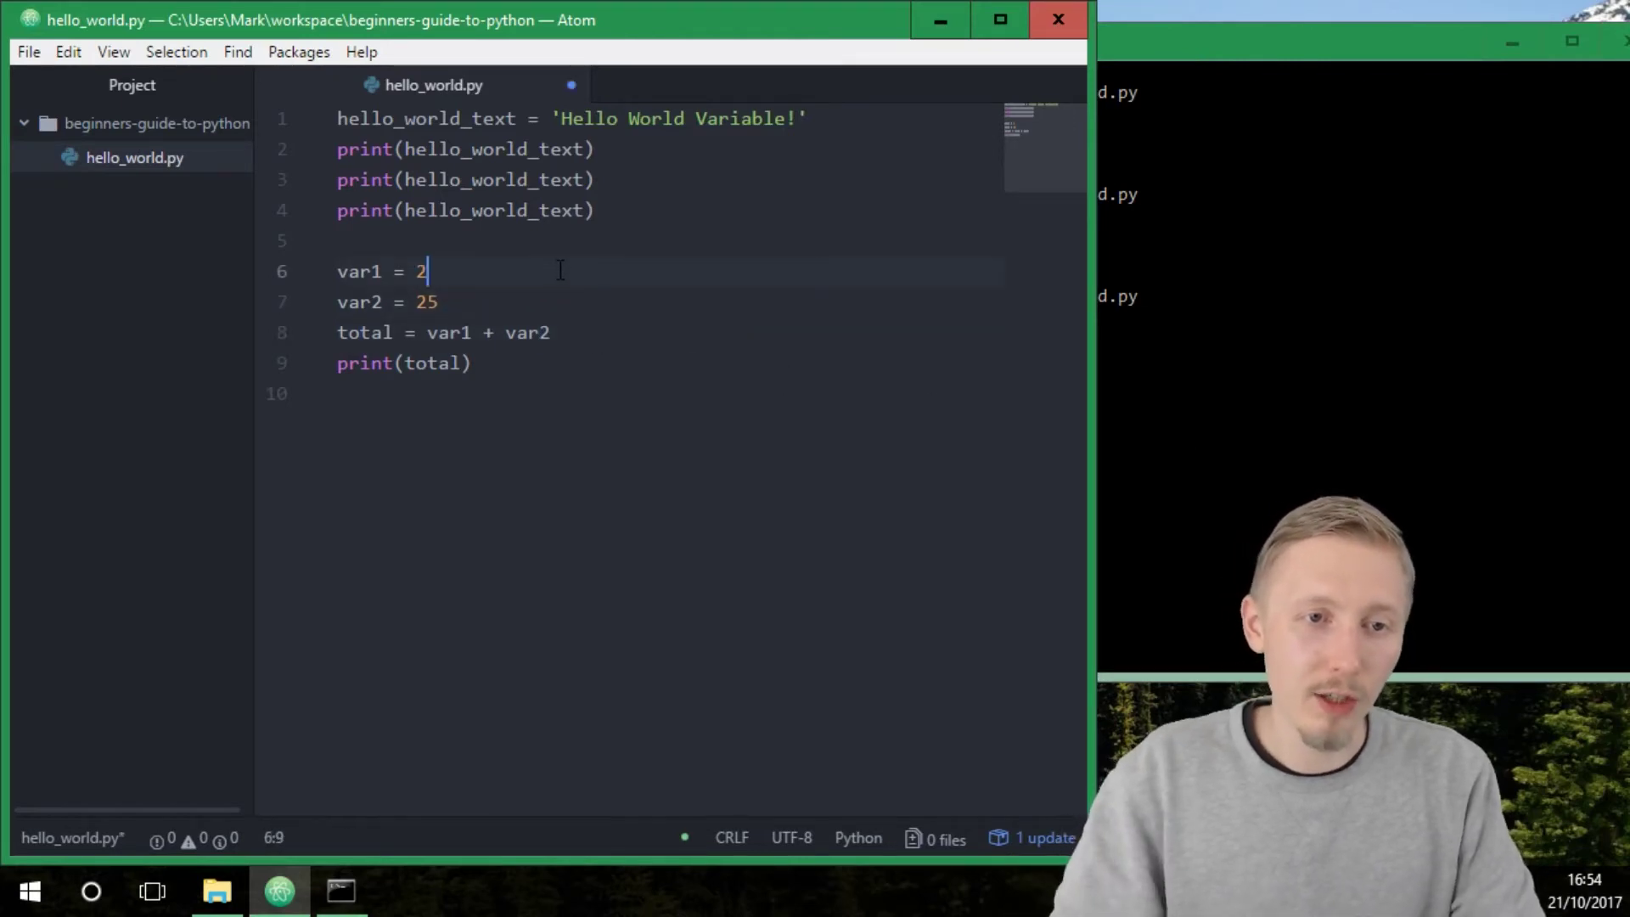
text(0)
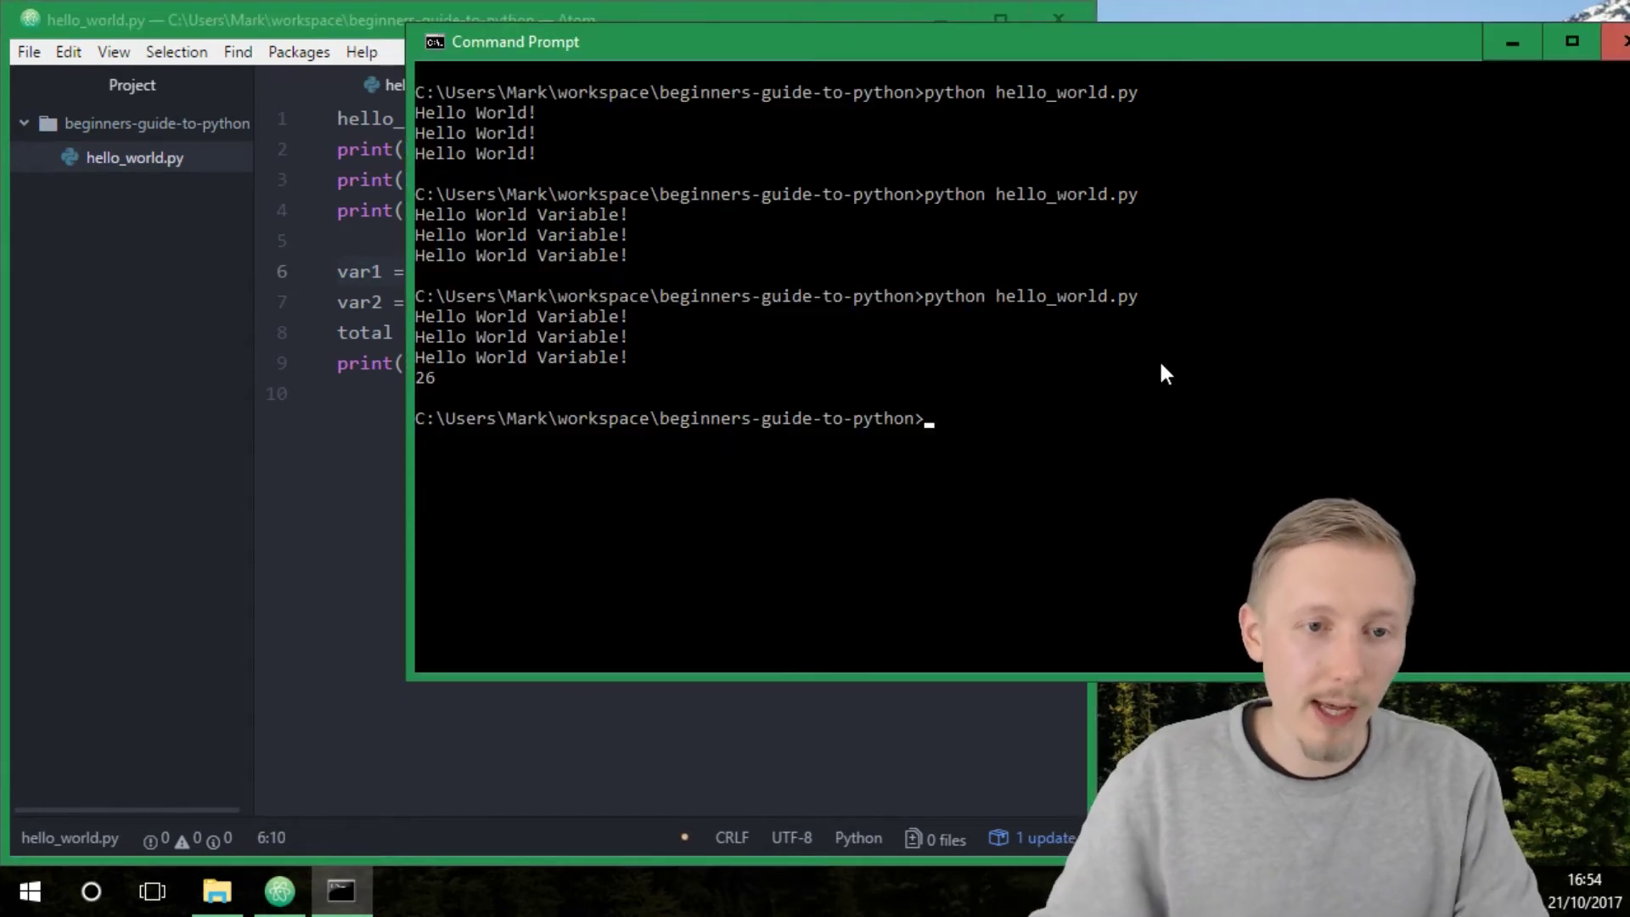
key(Enter)
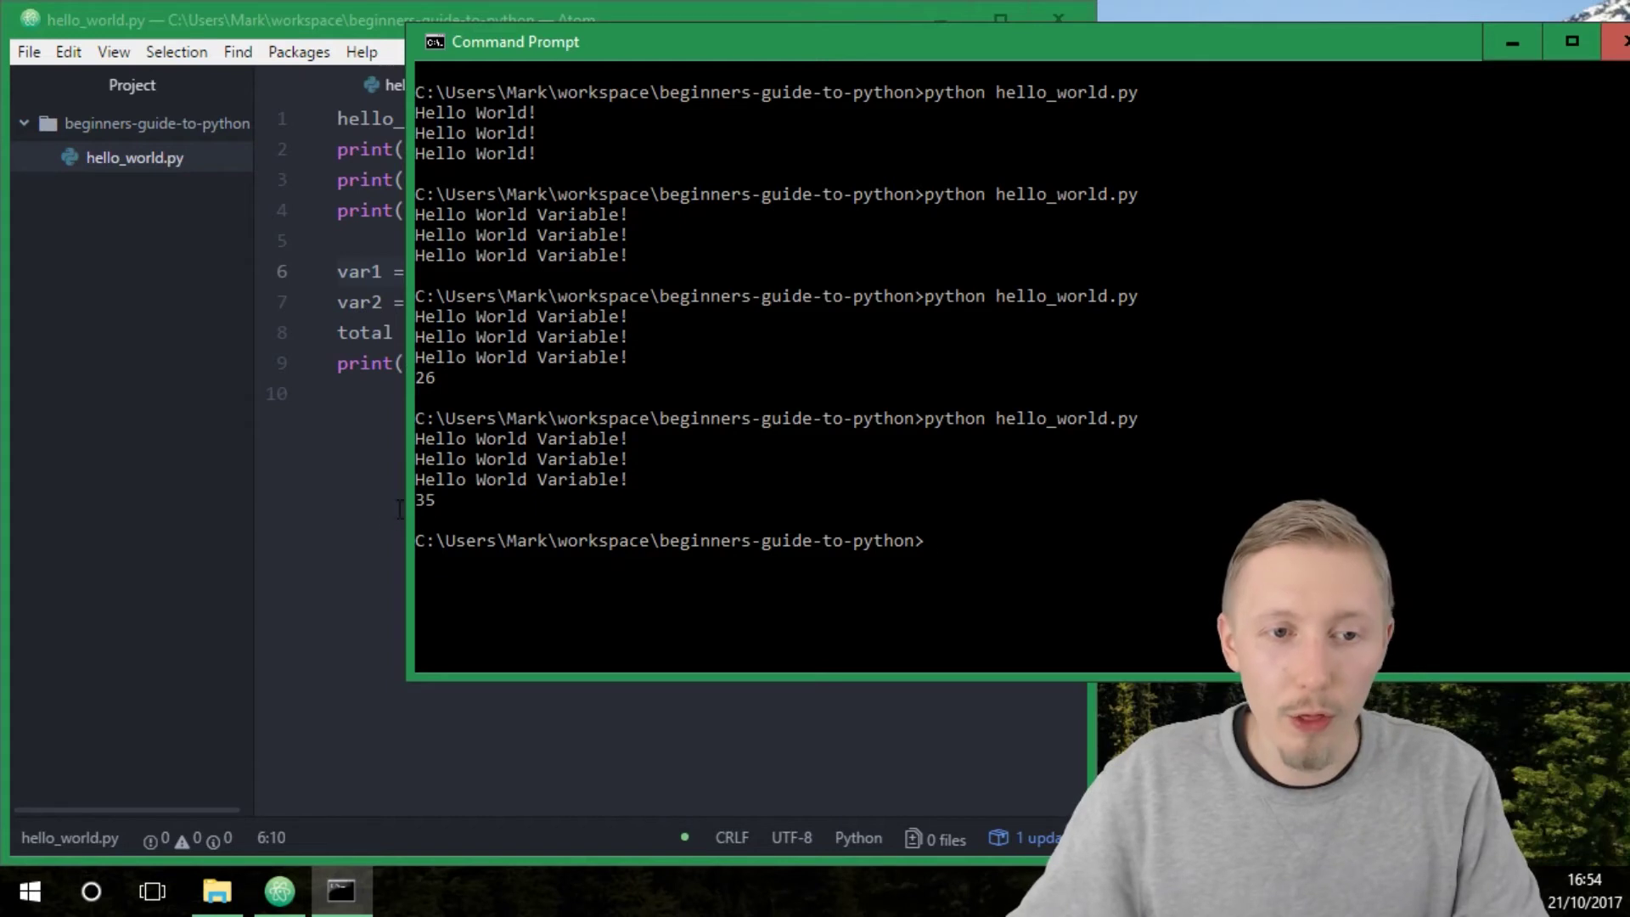